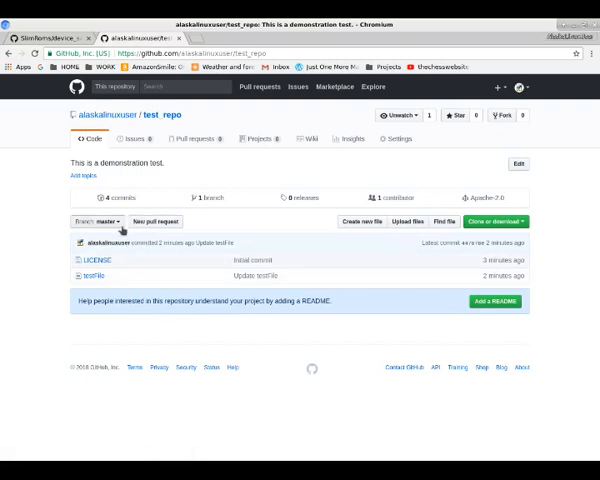
mouse_move(400, 252)
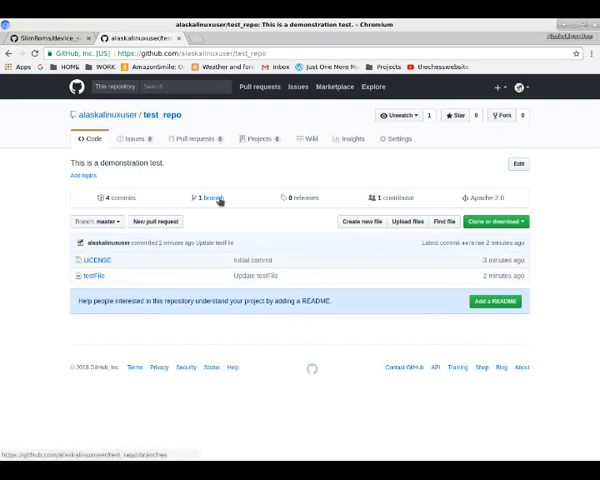
Glance at test_repo's branches, then start an upload into the repository.
left_click(202, 196)
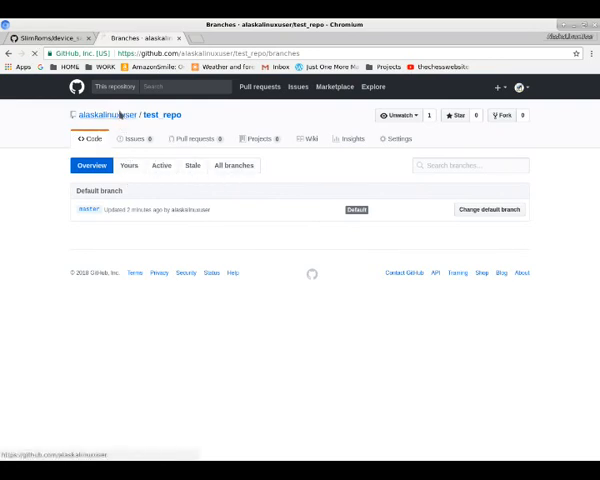
left_click(108, 114)
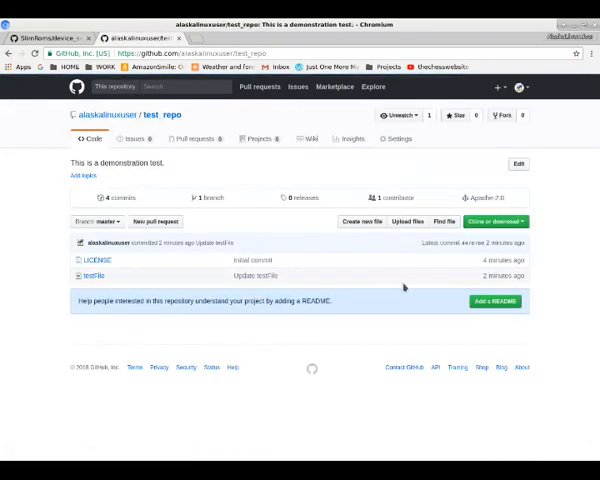
mouse_move(96, 276)
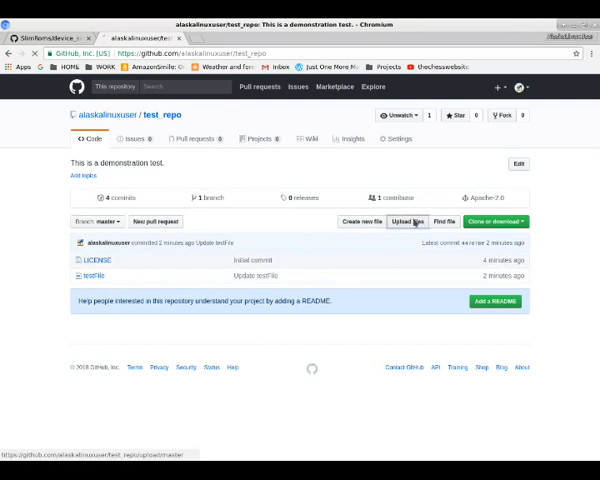
left_click(408, 220)
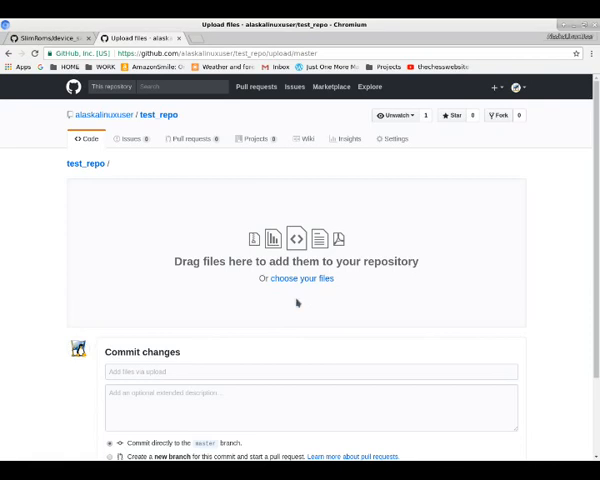
mouse_move(276, 278)
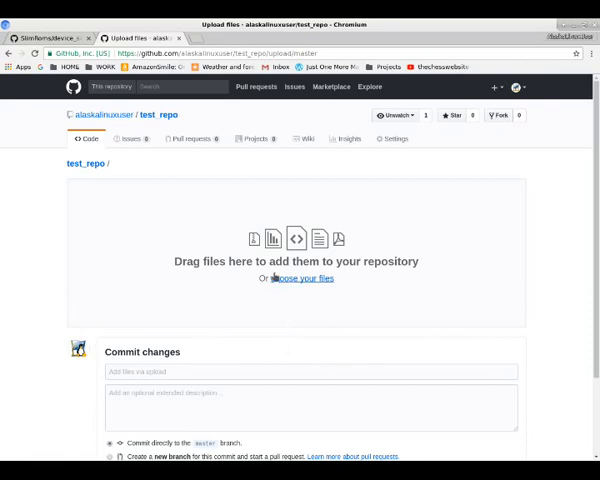
mouse_move(258, 438)
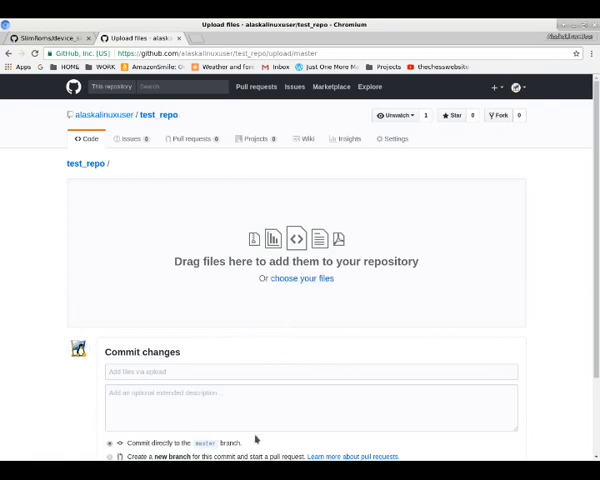
mouse_move(256, 382)
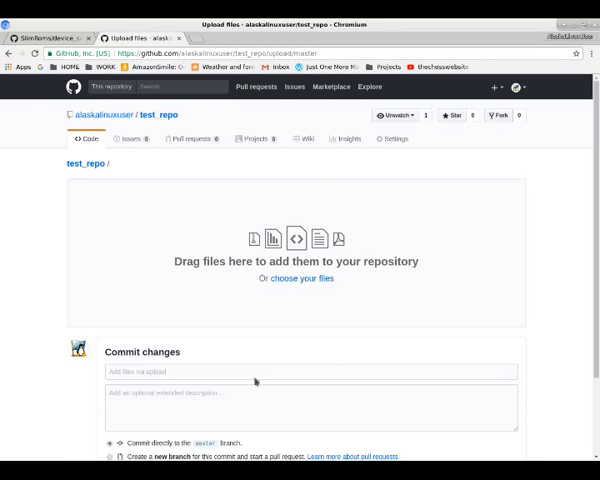
Choose logcat.txt from the Home folder as the file to upload.
left_click(298, 278)
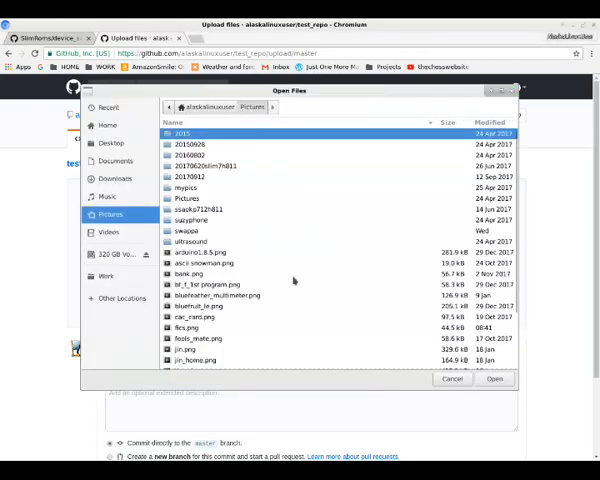
left_click(106, 126)
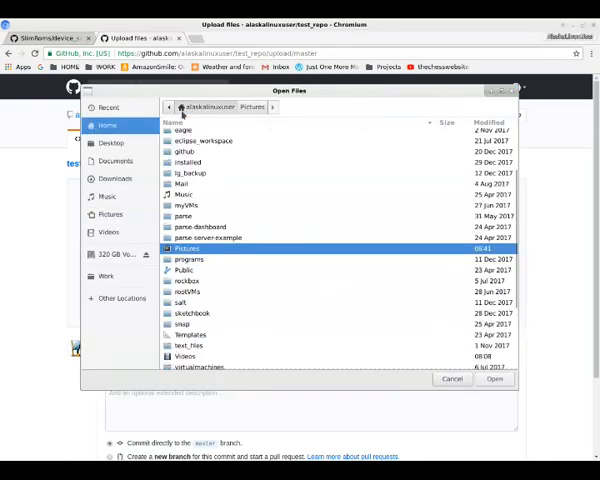
mouse_move(222, 290)
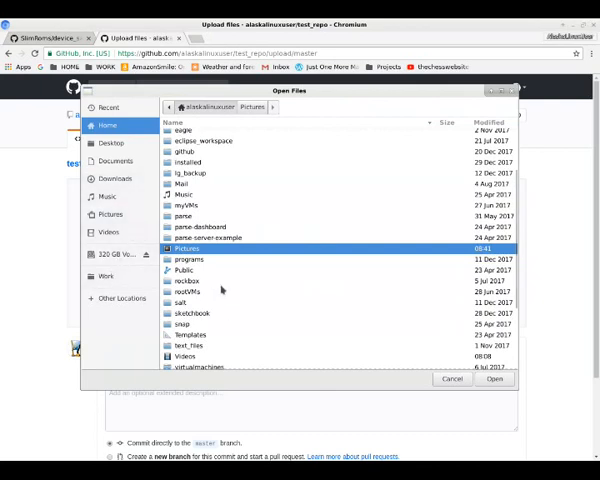
scroll("down", 3)
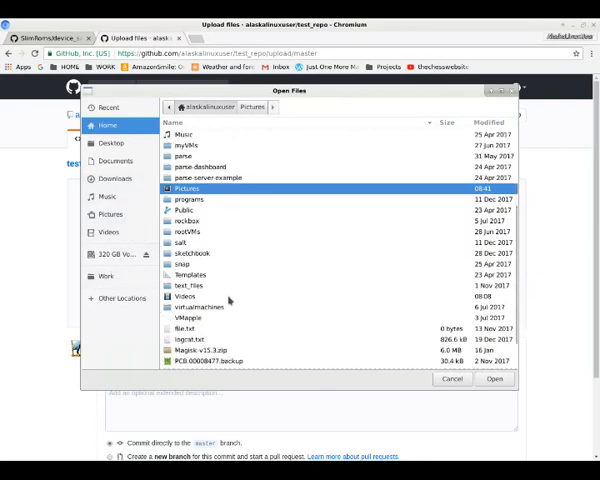
left_click(184, 340)
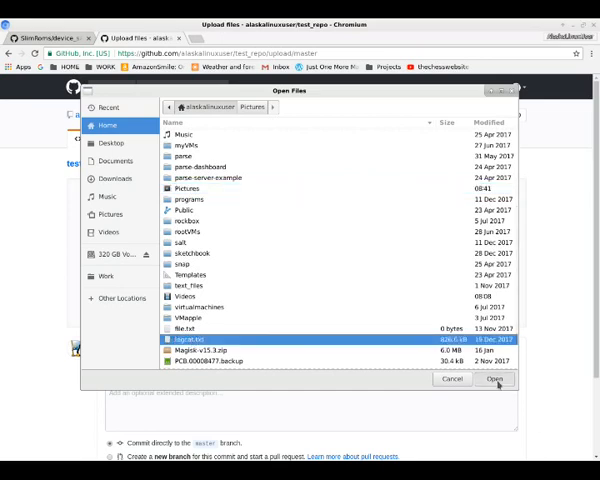
left_click(496, 380)
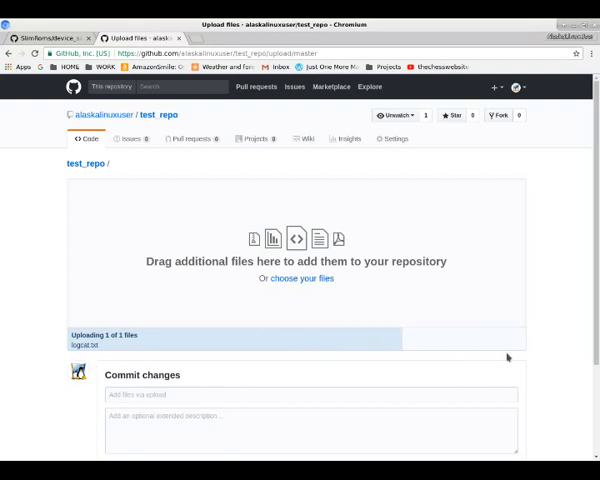
mouse_move(204, 376)
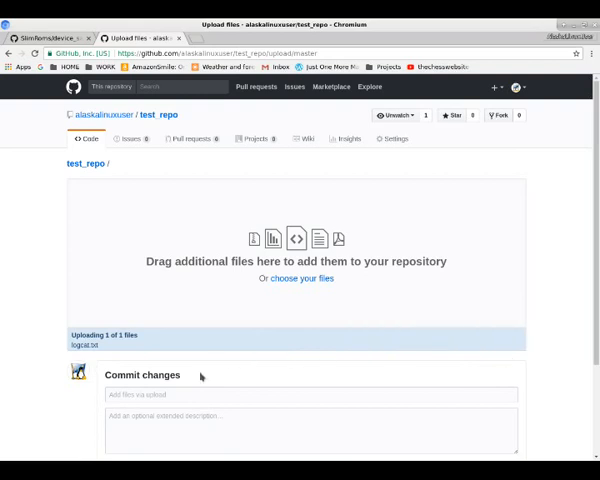
Propose the logcat upload titled 'Added logcat file' with description 'ordinary log' on a new branch.
scroll("down", 3)
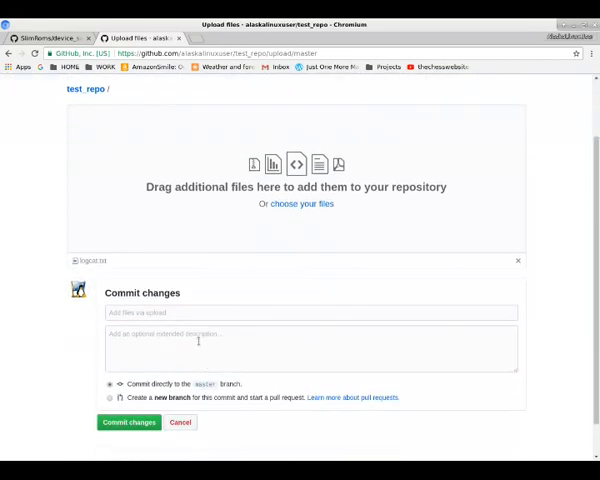
type("A1")
type("Just an ")
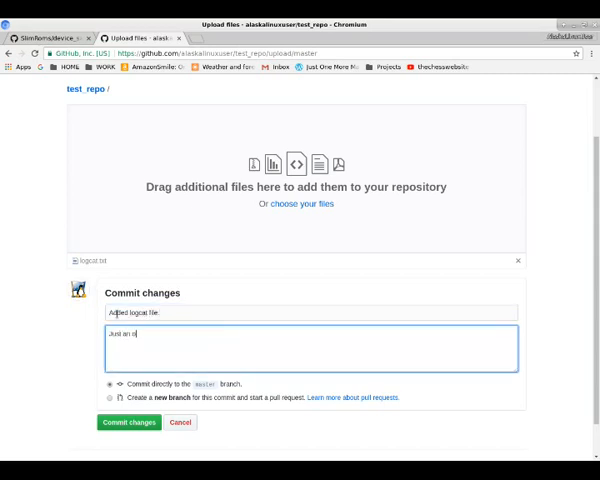
type("ordinary logcat file.")
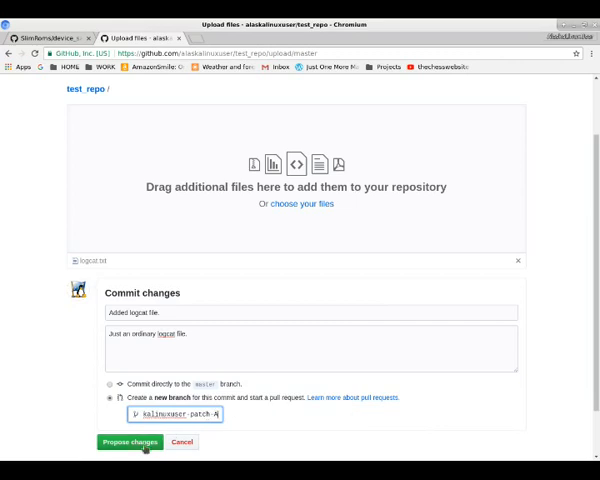
left_click(126, 444)
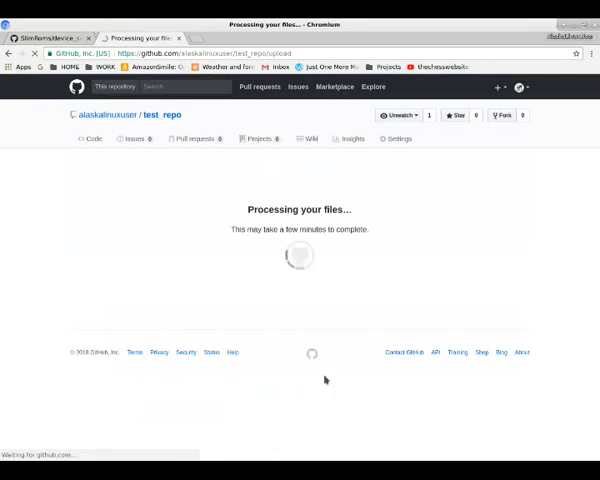
mouse_move(252, 296)
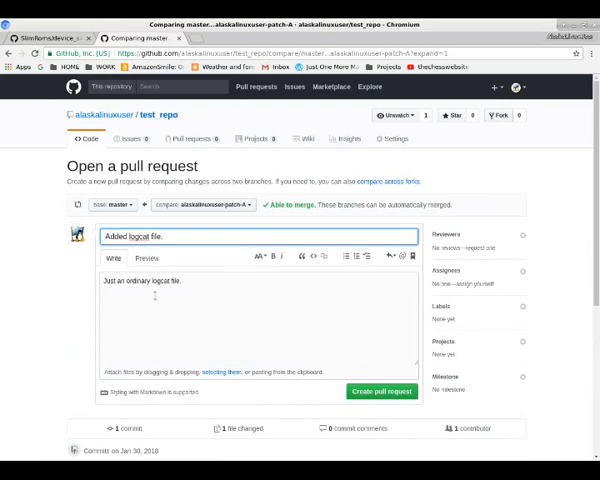
Review the comparison and create pull request #1 'Added logcat file' into master.
scroll("down", 3)
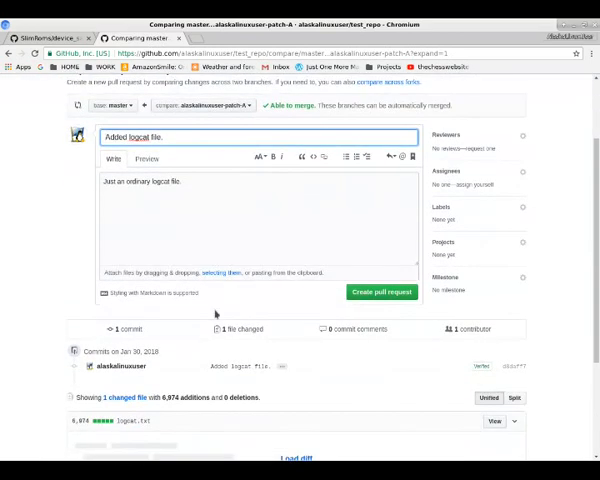
scroll("down", 3)
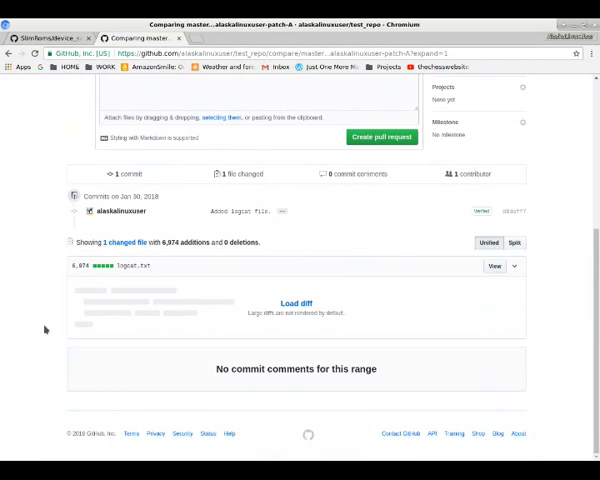
mouse_move(308, 256)
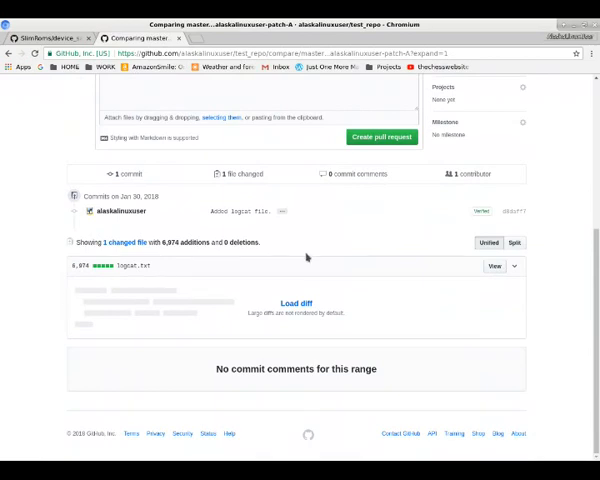
scroll("up", 3)
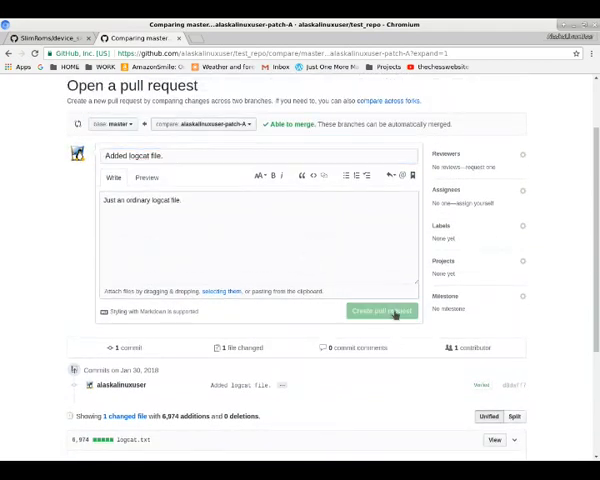
left_click(388, 312)
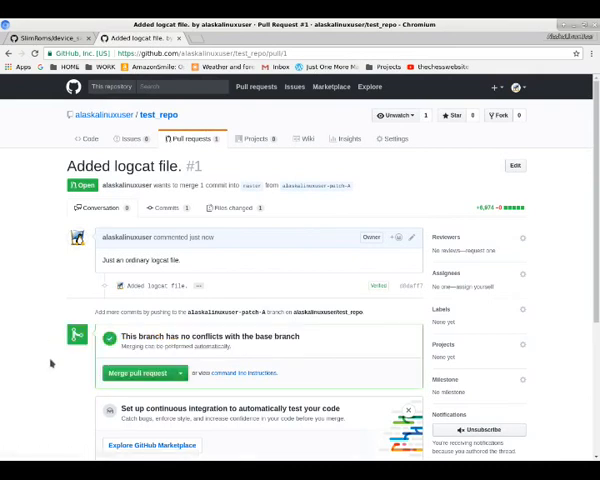
scroll("down", 3)
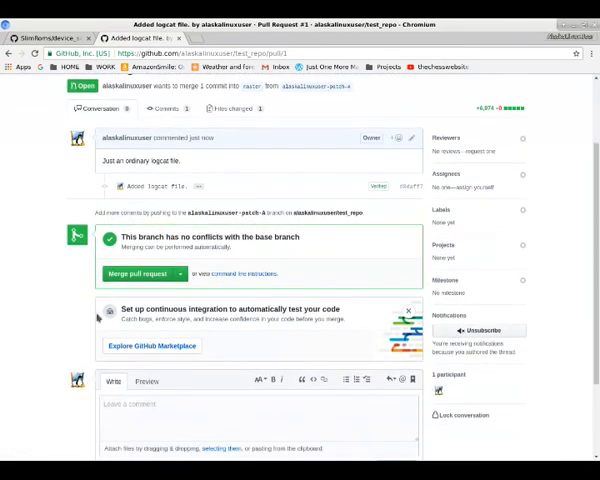
scroll("up", 3)
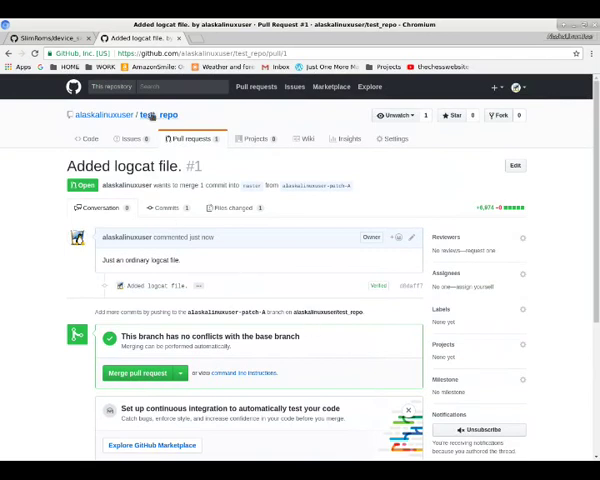
Return to test_repo's Code page and list master and the new patch branch in the switcher.
left_click(88, 140)
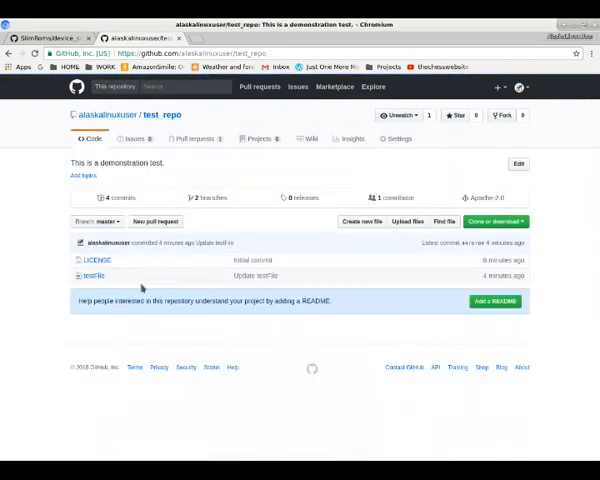
left_click(92, 220)
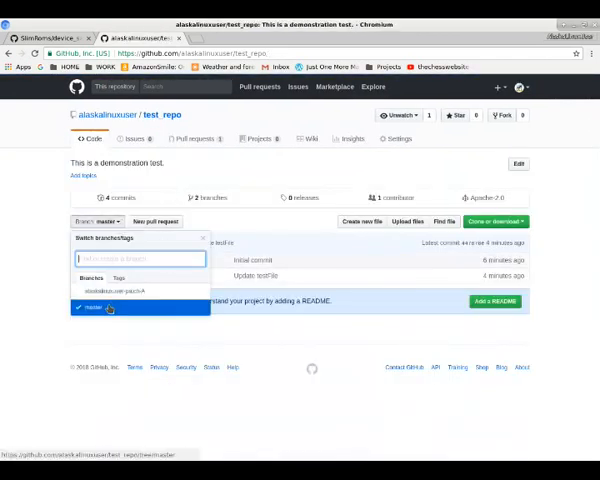
mouse_move(116, 292)
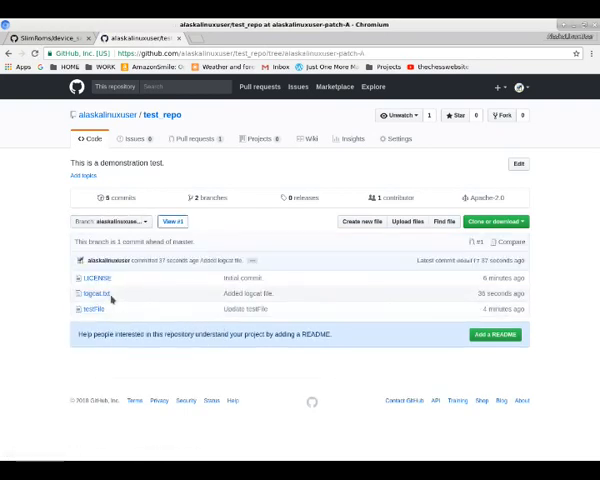
mouse_move(300, 294)
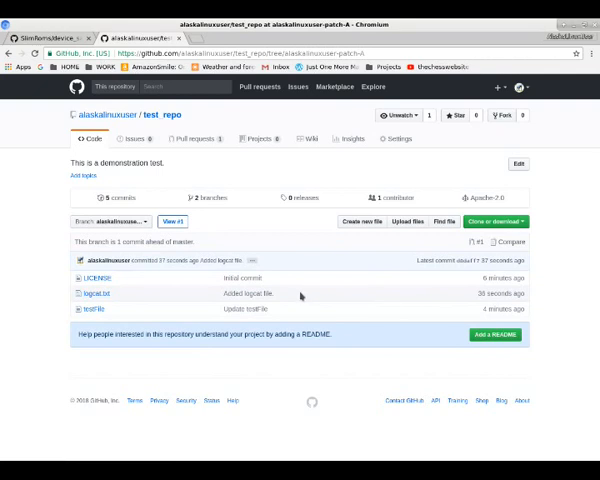
mouse_move(240, 210)
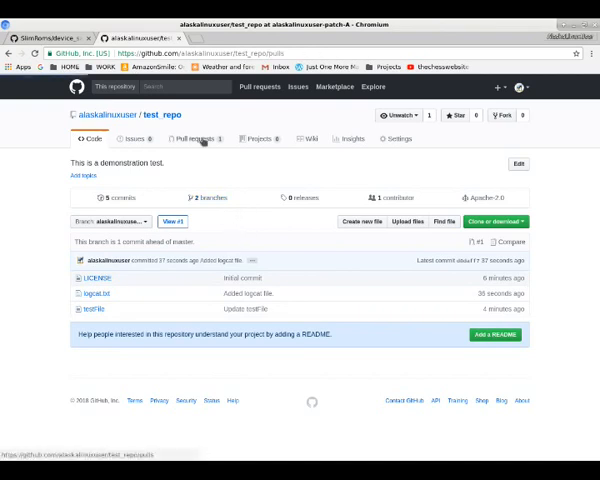
Open the 'Added logcat file.' pull request and comment 'Seems like a good idea.' on it.
left_click(192, 138)
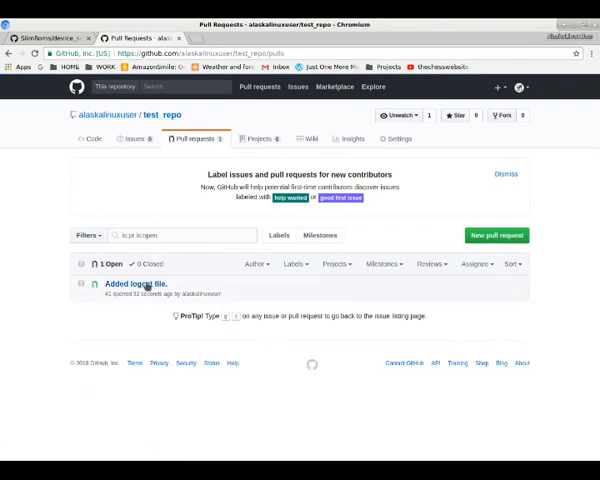
mouse_move(140, 284)
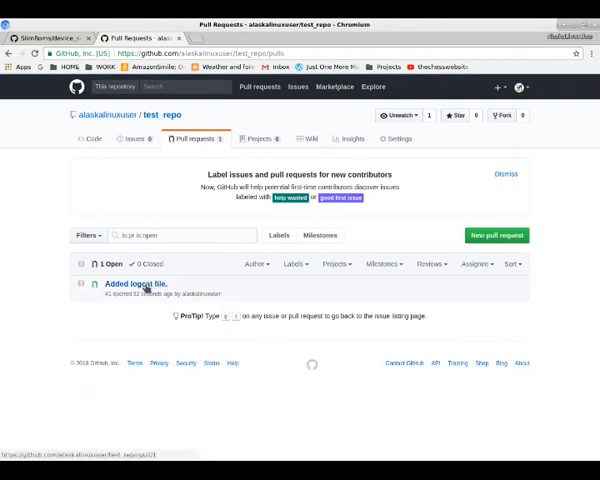
mouse_move(140, 284)
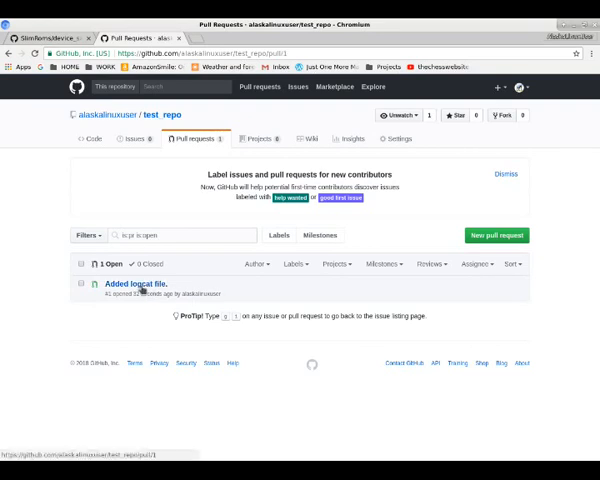
left_click(140, 284)
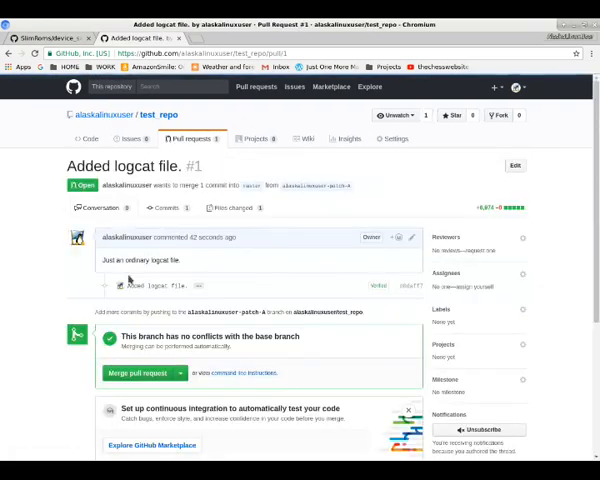
scroll("down", 3)
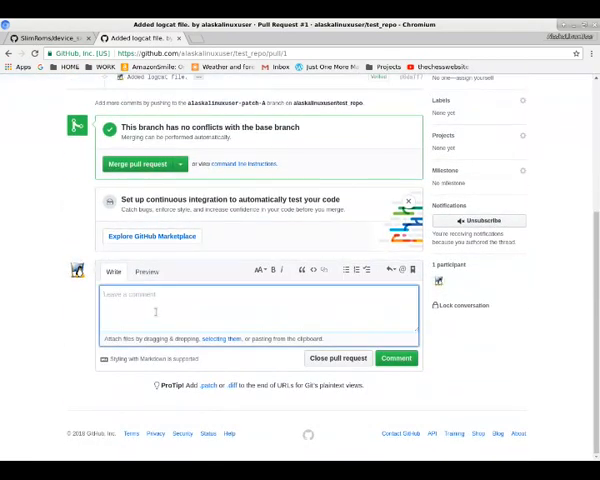
type("Seems")
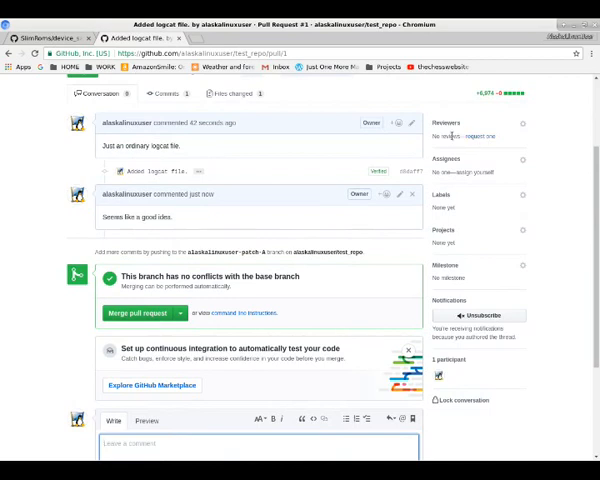
Attempt a review request for alaskalinux, then assign the pull request to yourself.
left_click(522, 124)
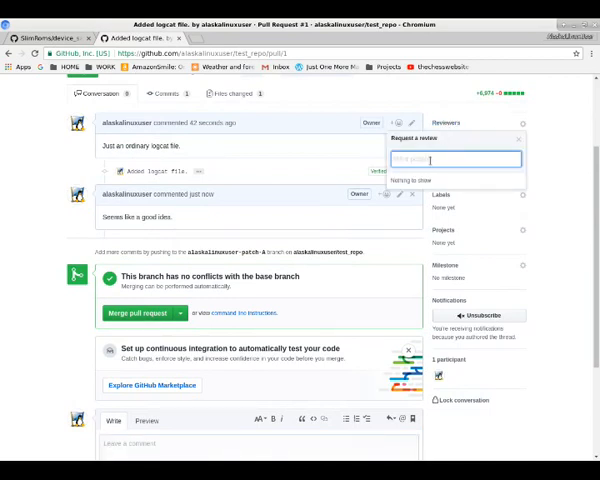
type("alas")
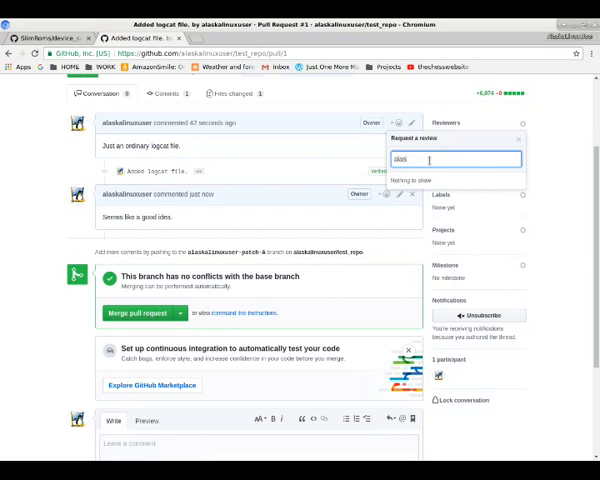
type("alaskalinux")
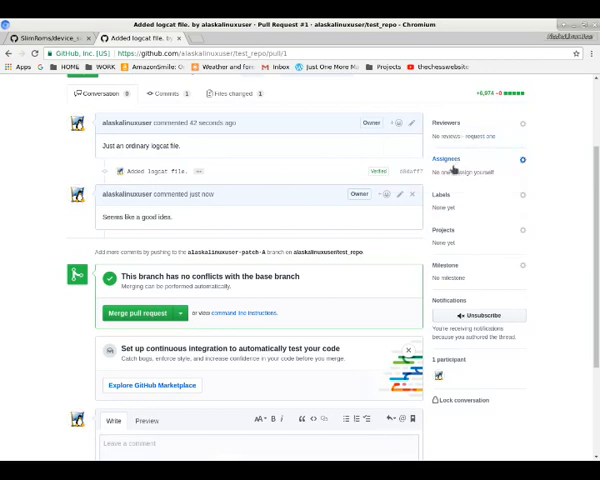
mouse_move(484, 172)
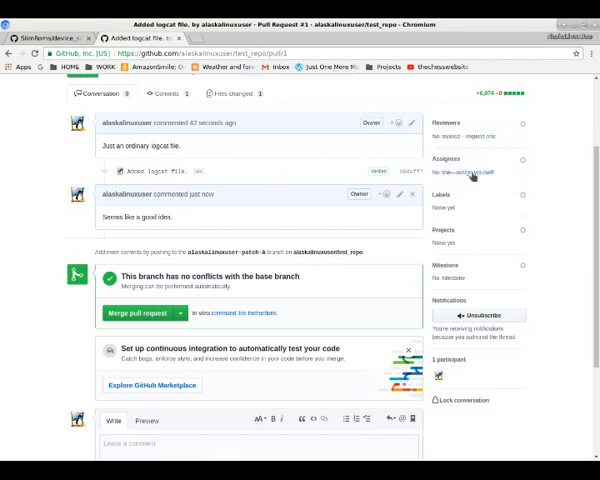
left_click(468, 172)
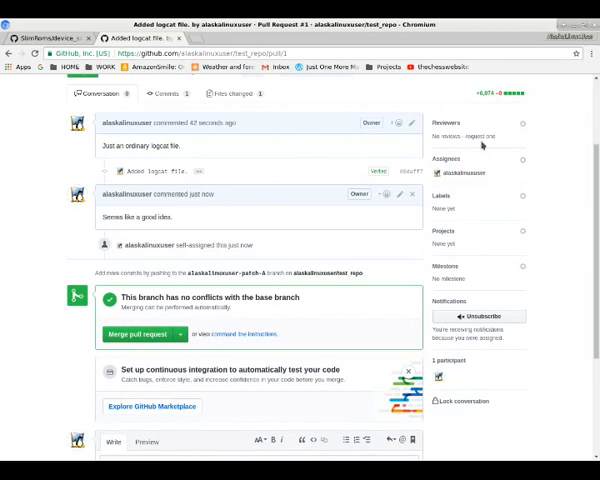
After another reviewer attempt, apply the enhancement label to the pull request.
left_click(510, 122)
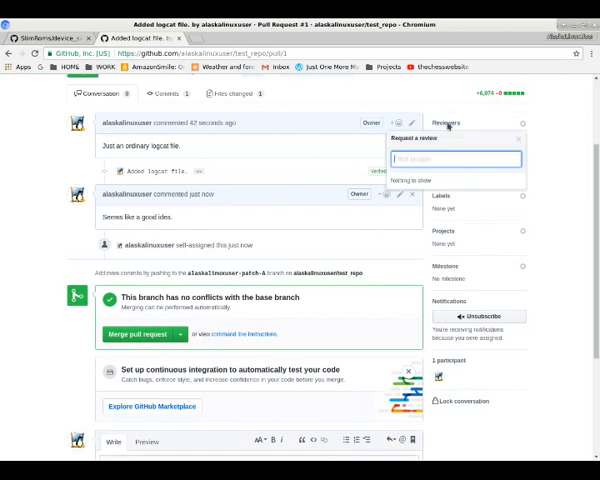
type("alaska")
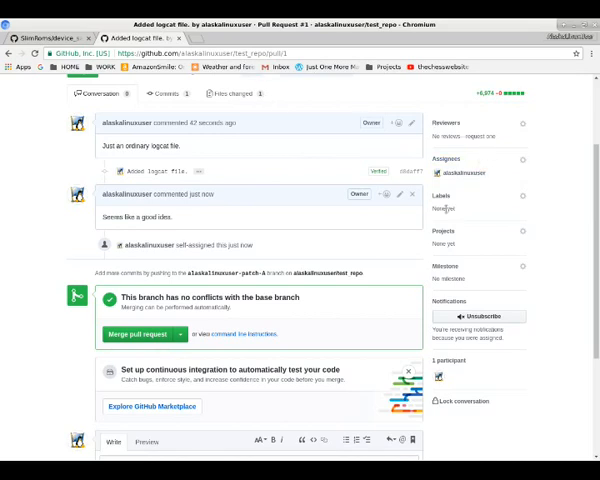
left_click(524, 196)
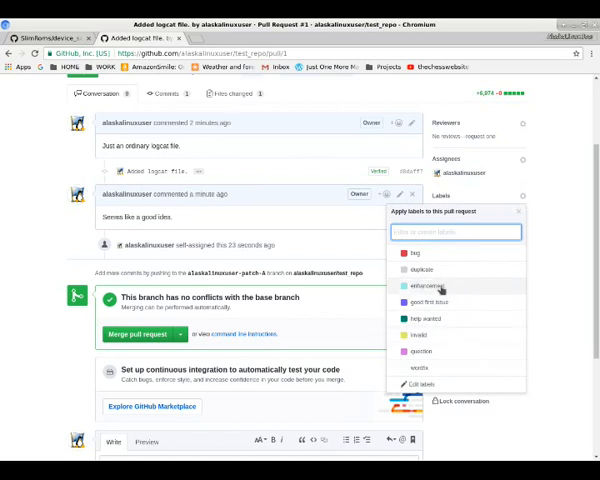
left_click(438, 286)
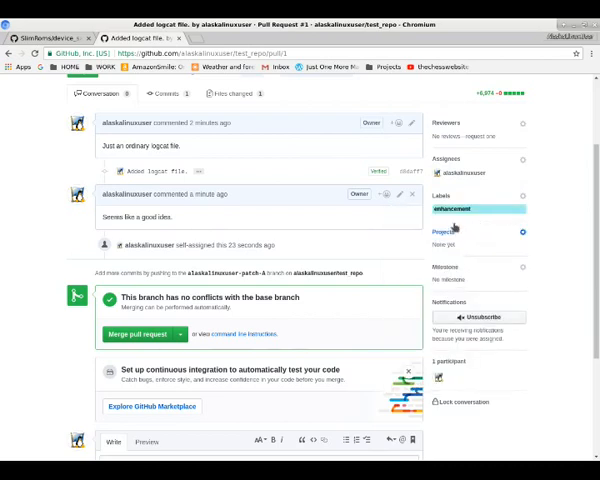
scroll("down", 3)
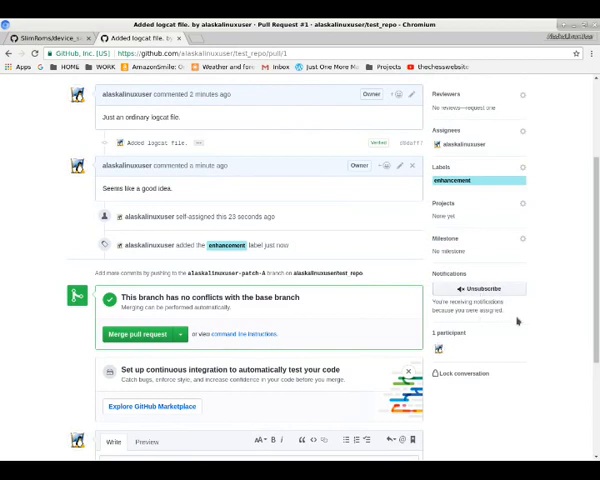
scroll("up", 3)
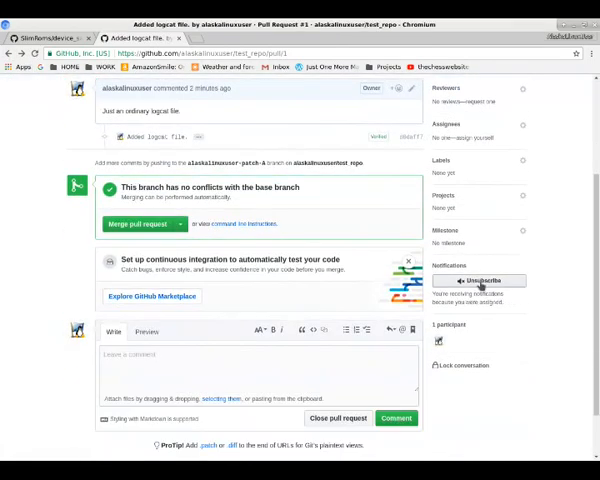
scroll("down", 3)
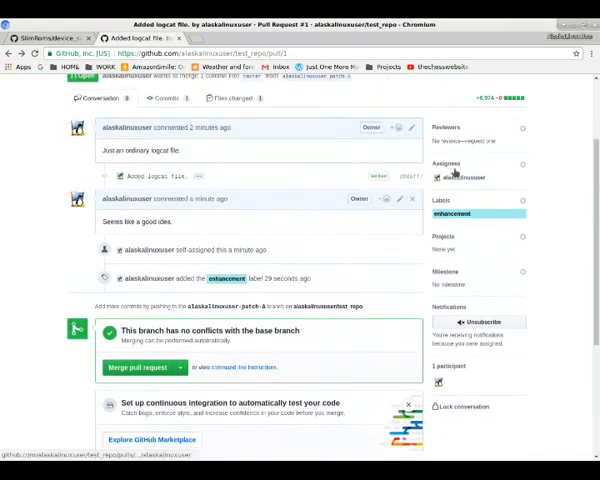
scroll("down", 3)
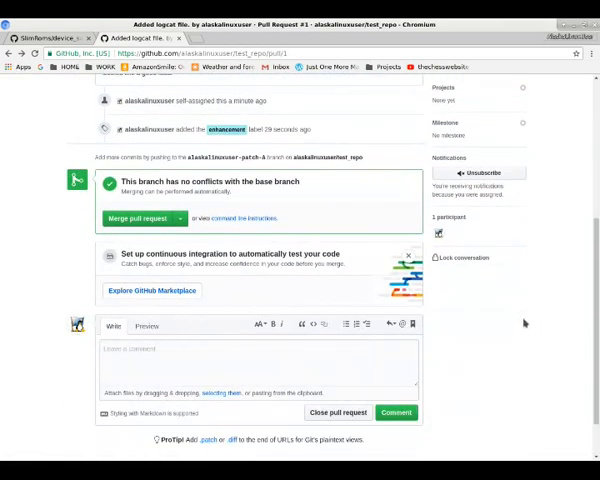
mouse_move(444, 260)
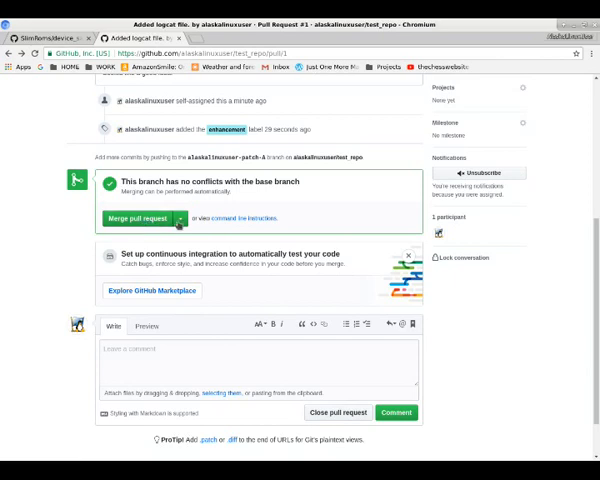
Merge pull request #1 using a regular merge commit and confirm the merge.
left_click(180, 218)
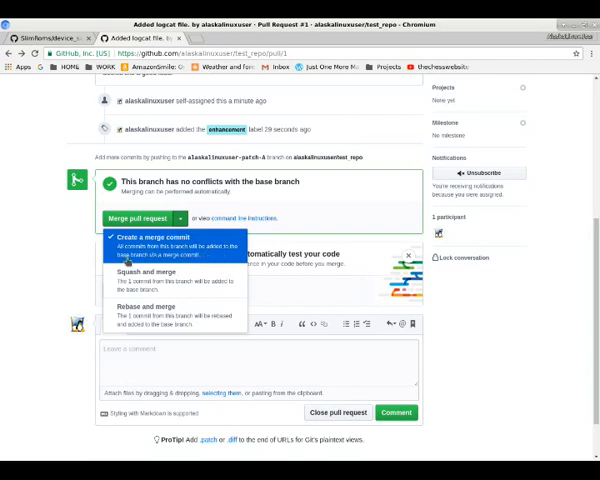
mouse_move(160, 280)
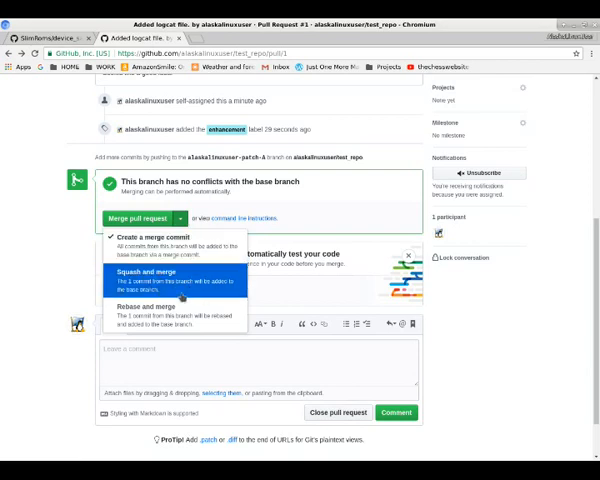
mouse_move(170, 310)
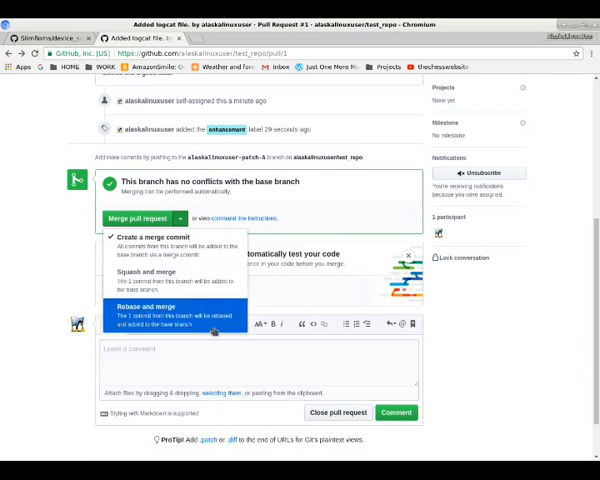
left_click(180, 218)
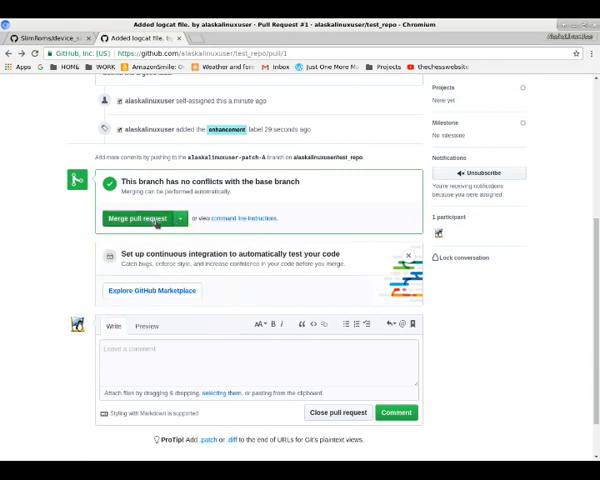
left_click(140, 218)
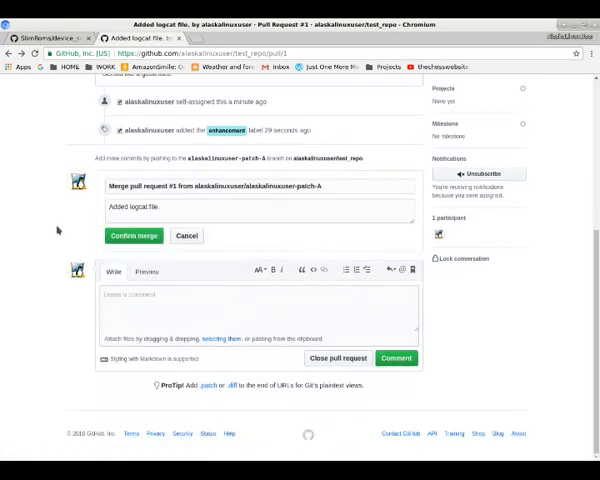
left_click(138, 236)
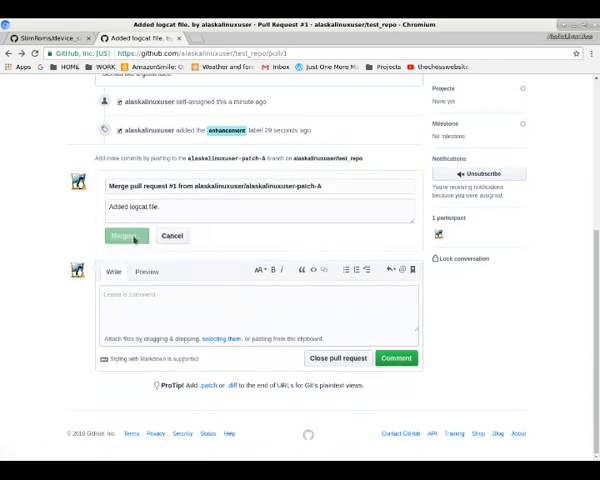
left_click(124, 236)
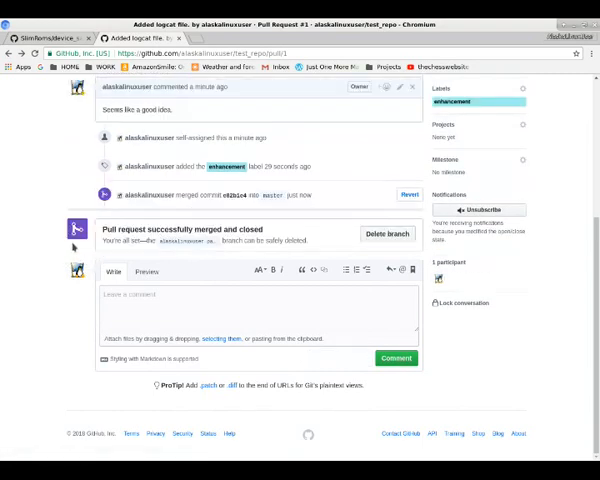
mouse_move(64, 318)
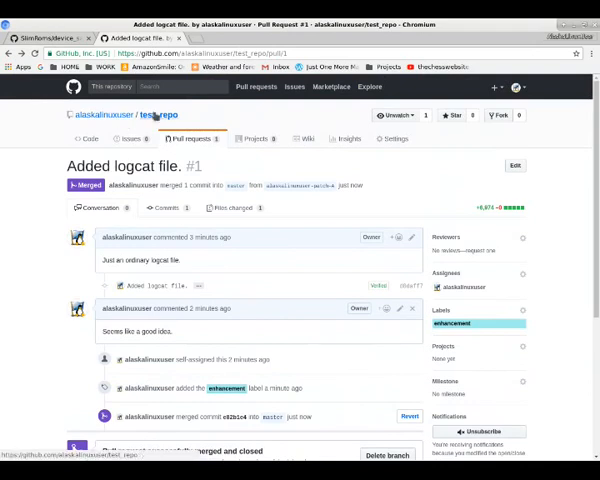
Inspect the latest commit on test_repo's network graph, then return to the master overview.
left_click(156, 114)
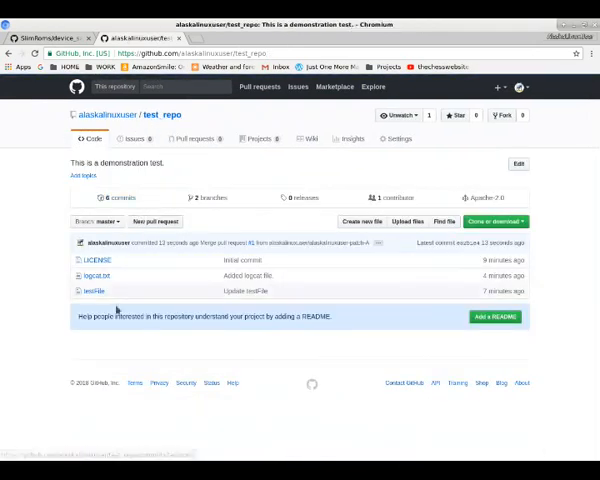
left_click(92, 220)
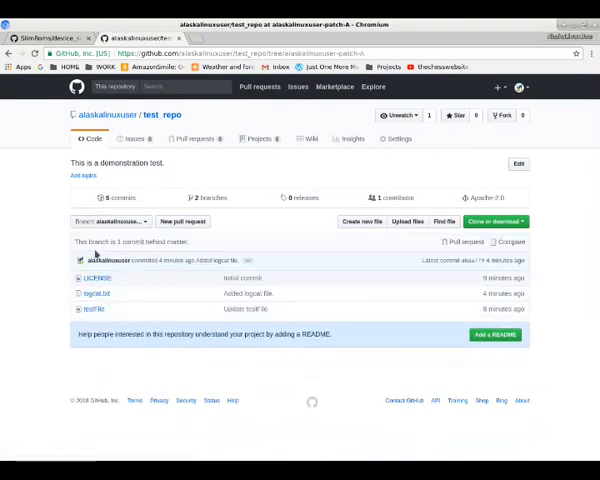
mouse_move(138, 268)
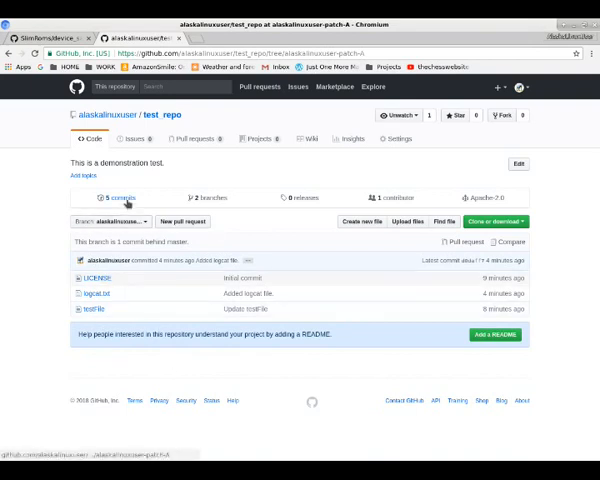
mouse_move(184, 196)
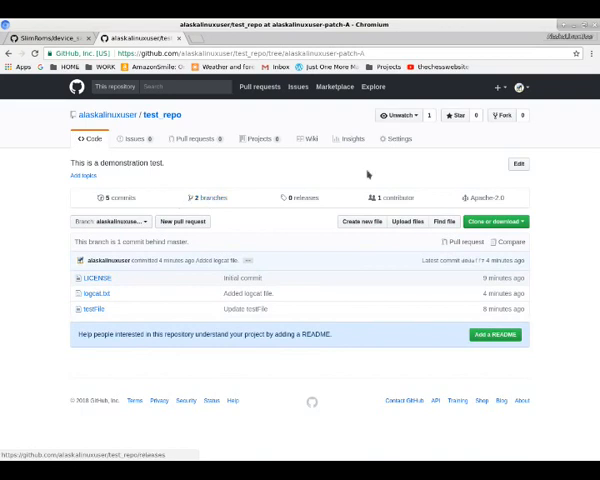
left_click(352, 138)
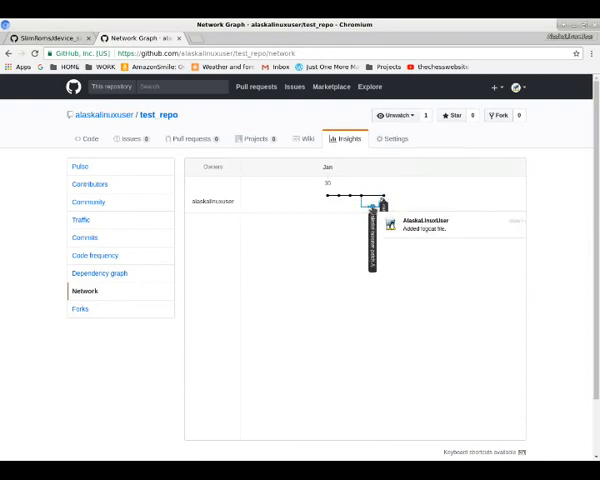
left_click(376, 204)
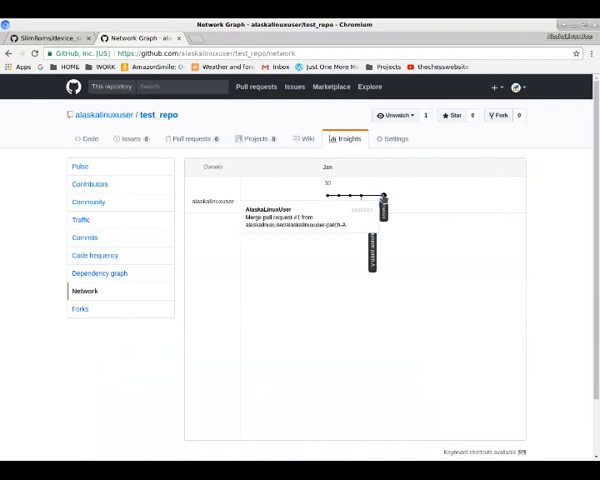
left_click(50, 36)
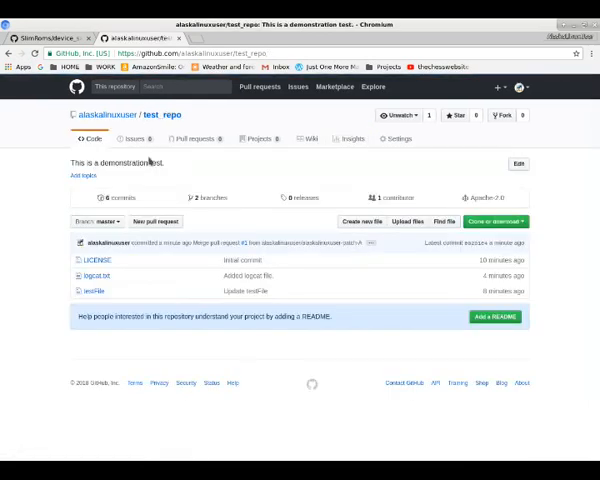
On the patch branch, add a fourth line ending 'now.' to testfile and commit it.
left_click(98, 220)
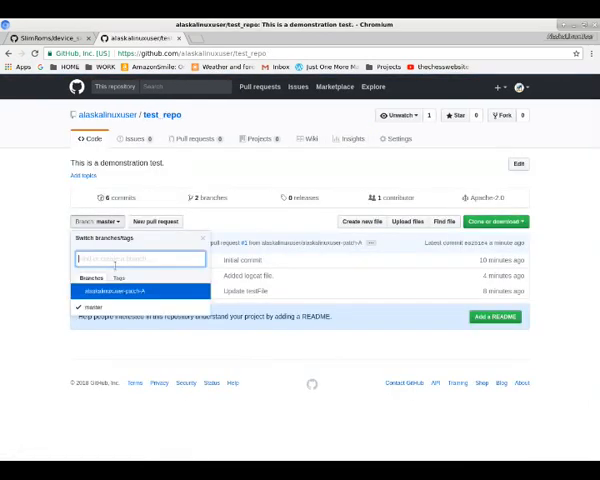
left_click(120, 290)
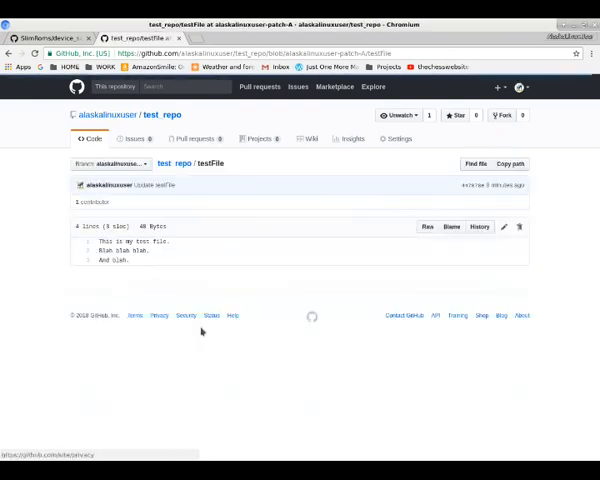
left_click(504, 226)
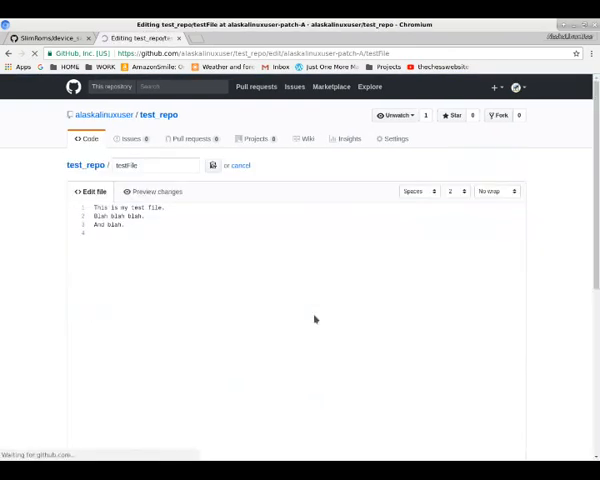
mouse_move(176, 236)
type("There is a logcat file of")
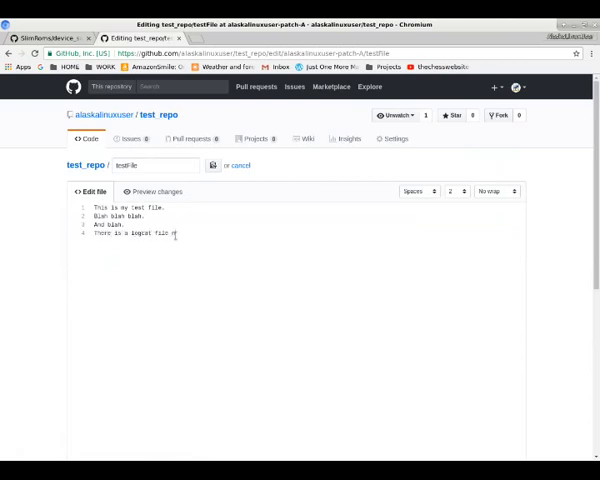
type("now.")
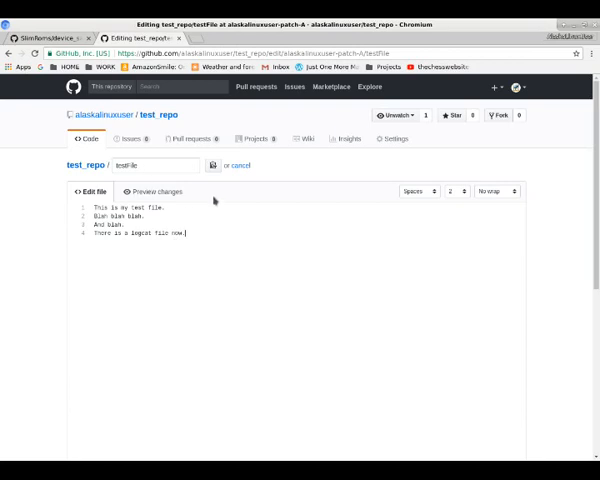
scroll("down", 3)
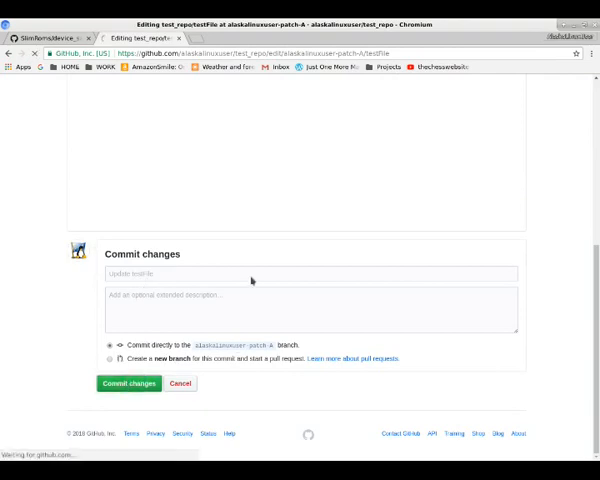
left_click(128, 384)
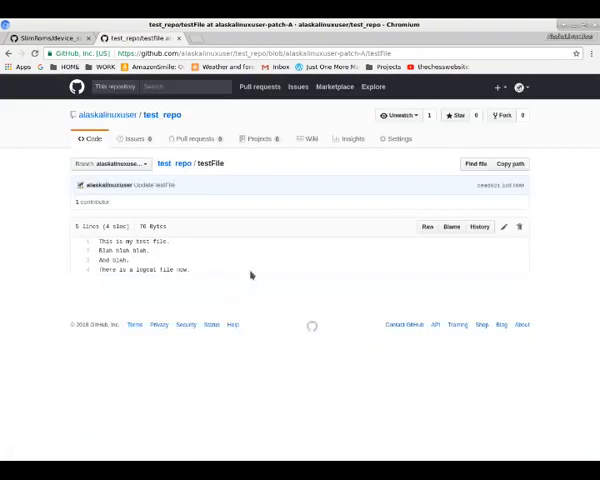
mouse_move(174, 168)
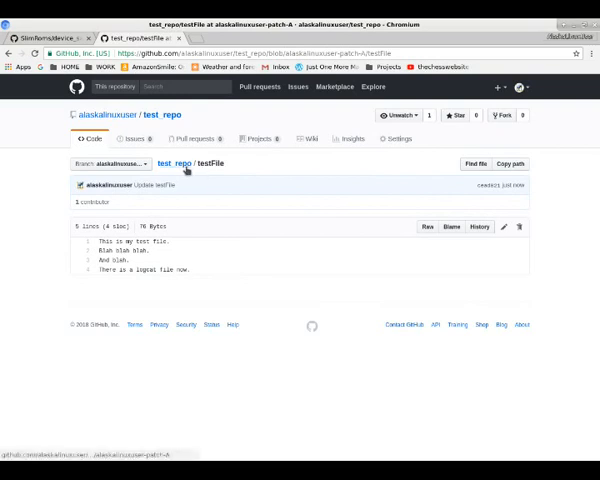
left_click(170, 164)
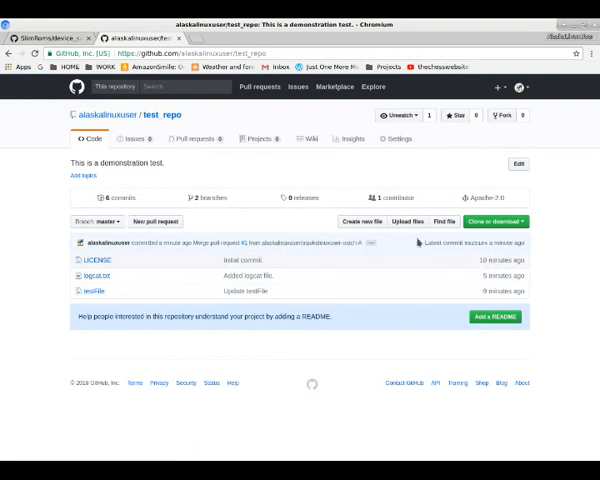
left_click(92, 220)
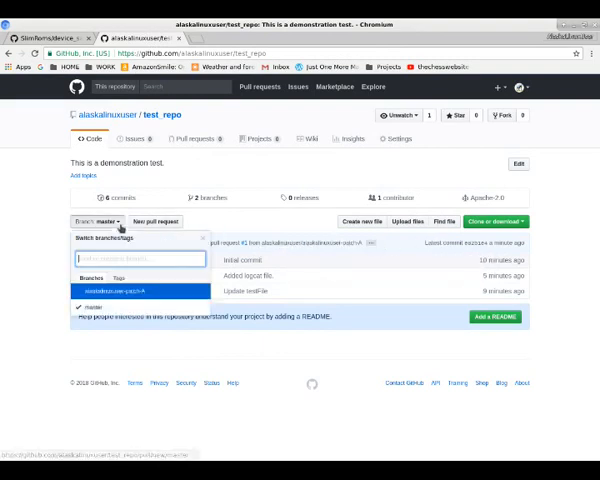
left_click(116, 290)
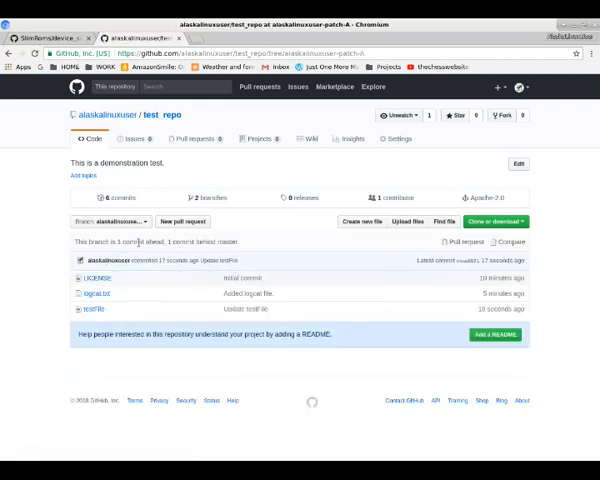
mouse_move(244, 244)
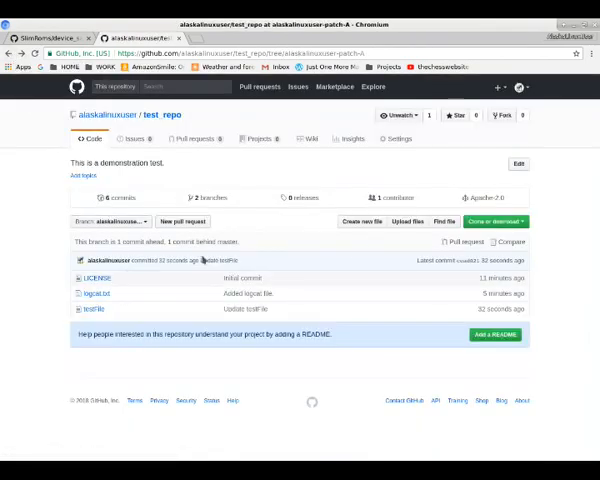
mouse_move(512, 240)
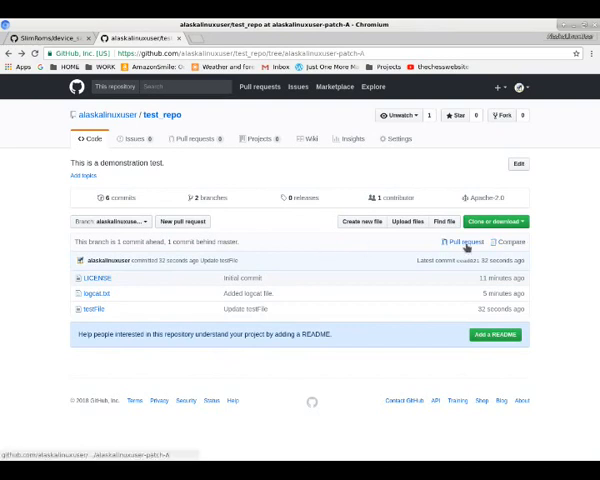
mouse_move(256, 200)
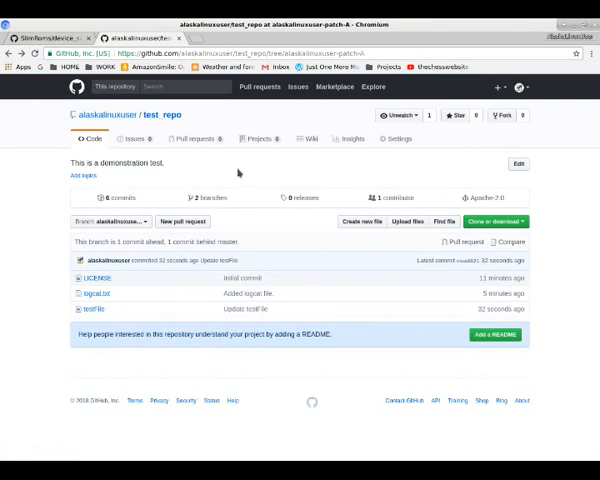
mouse_move(506, 116)
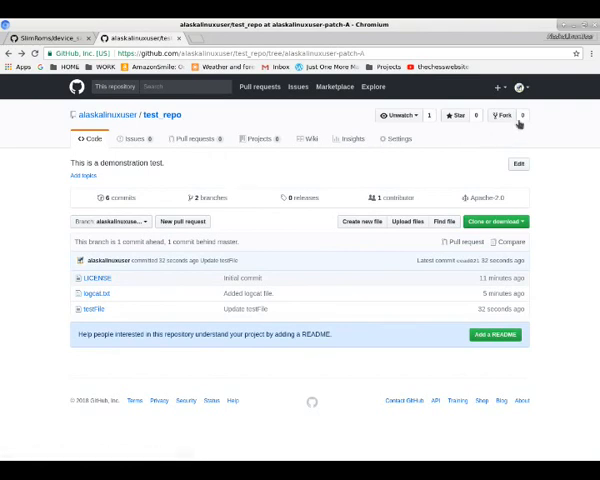
left_click(348, 138)
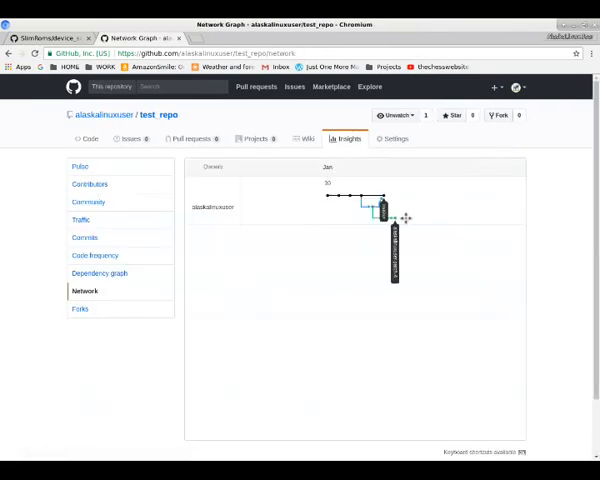
mouse_move(390, 216)
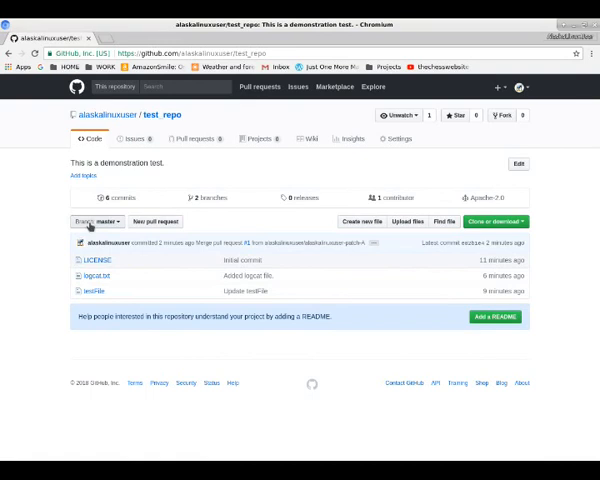
Edit logcat.txt directly on master, commit it, and bring up the network graph.
left_click(96, 292)
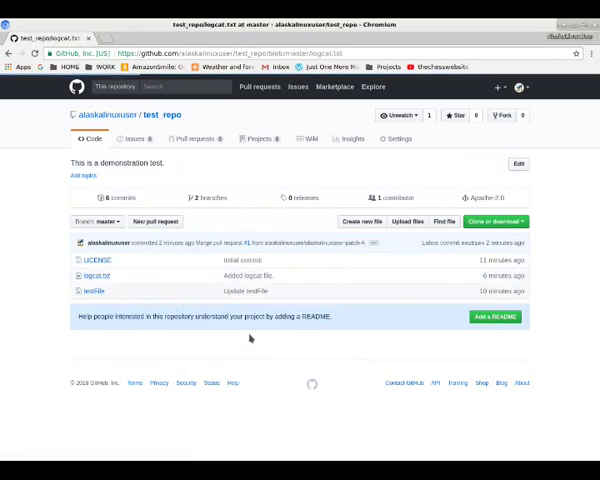
left_click(96, 276)
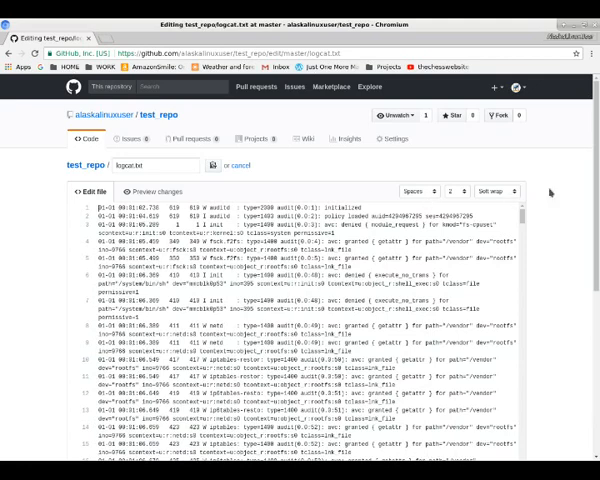
scroll("down", 3)
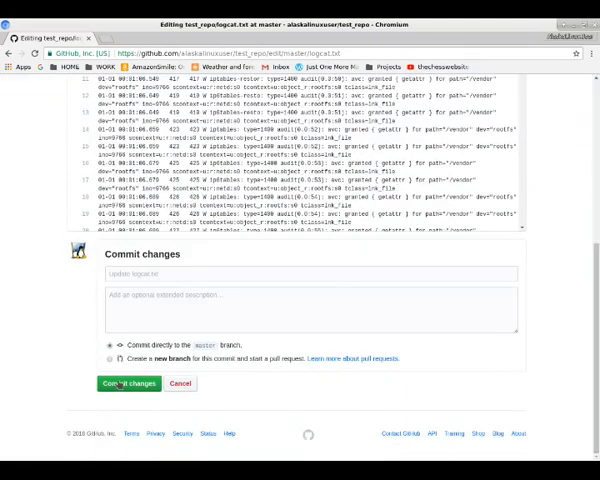
left_click(124, 384)
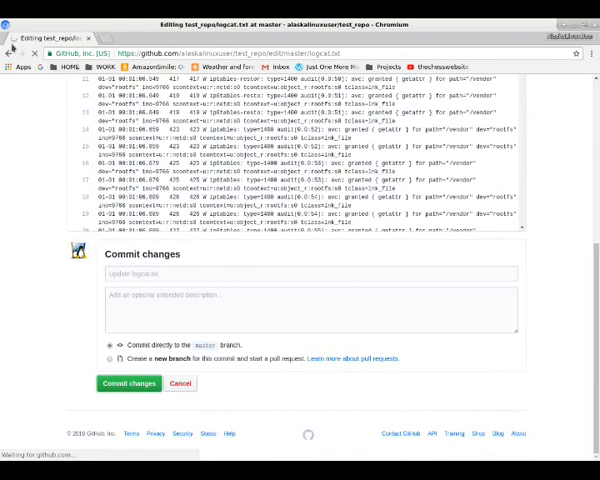
mouse_move(72, 356)
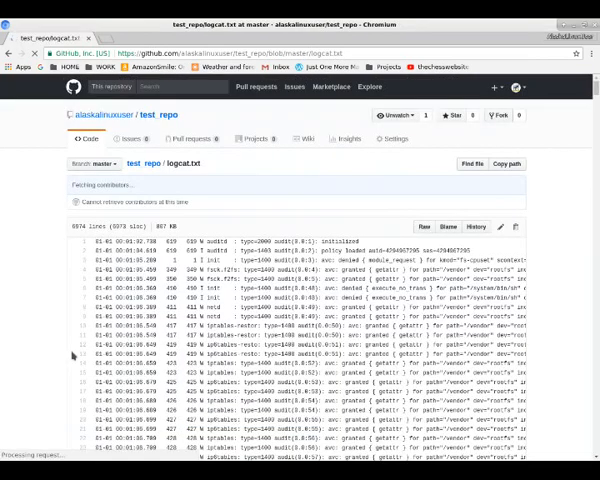
mouse_move(260, 176)
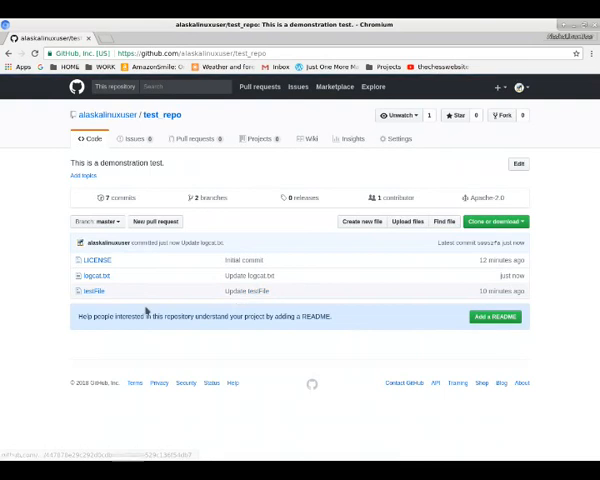
mouse_move(96, 278)
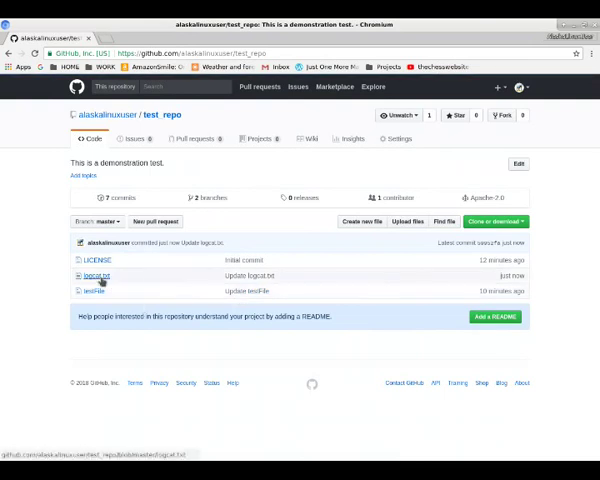
left_click(352, 138)
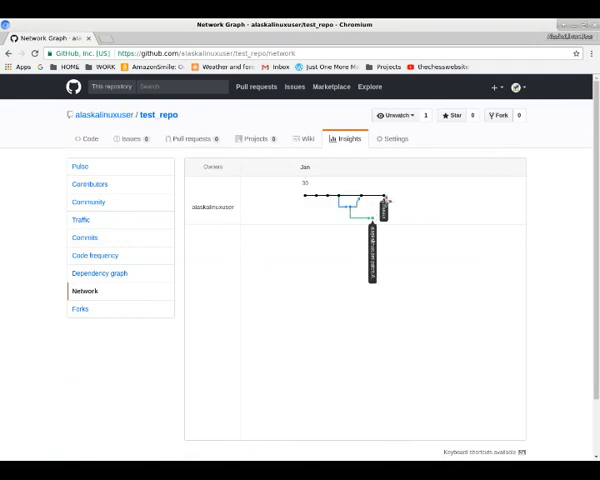
mouse_move(412, 252)
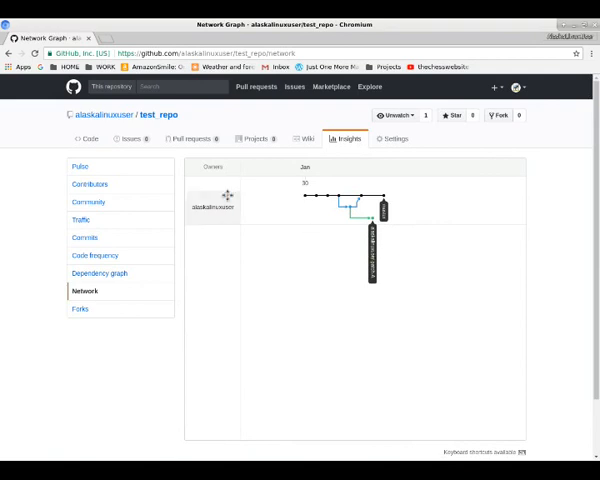
mouse_move(156, 120)
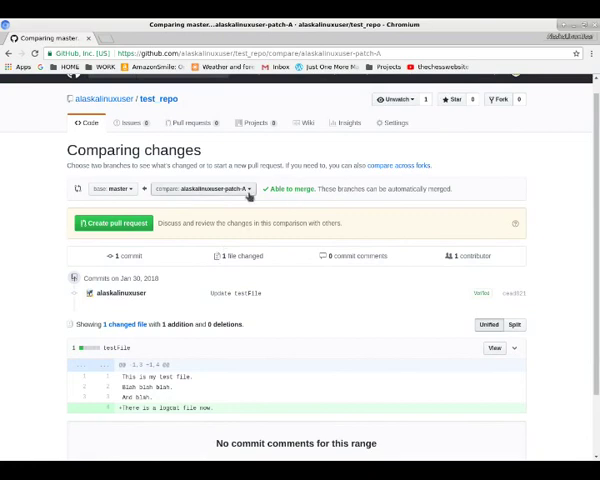
mouse_move(322, 204)
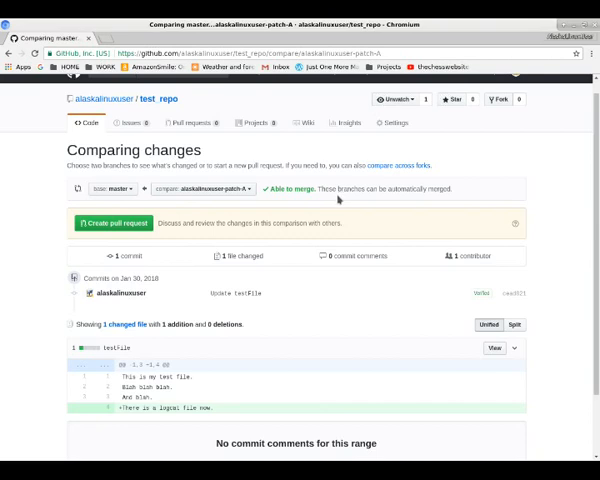
mouse_move(408, 224)
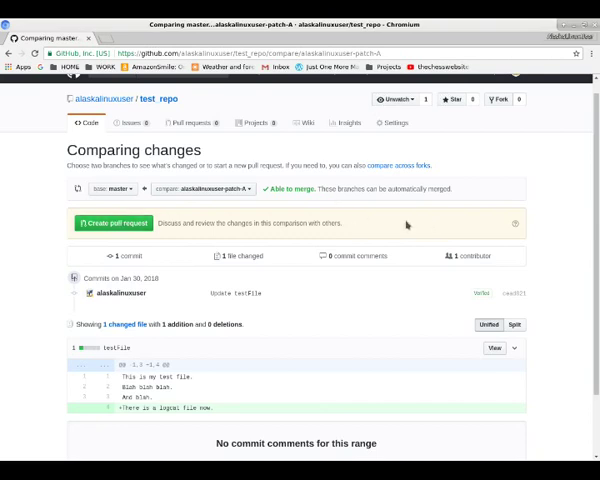
mouse_move(140, 120)
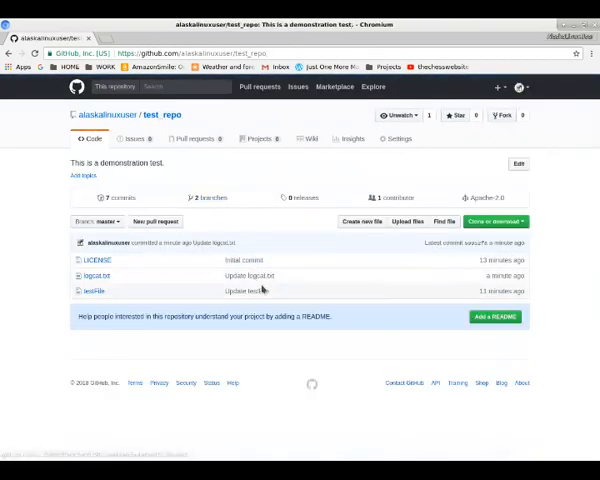
Switch the Code view from master to the patch-b branch.
left_click(90, 220)
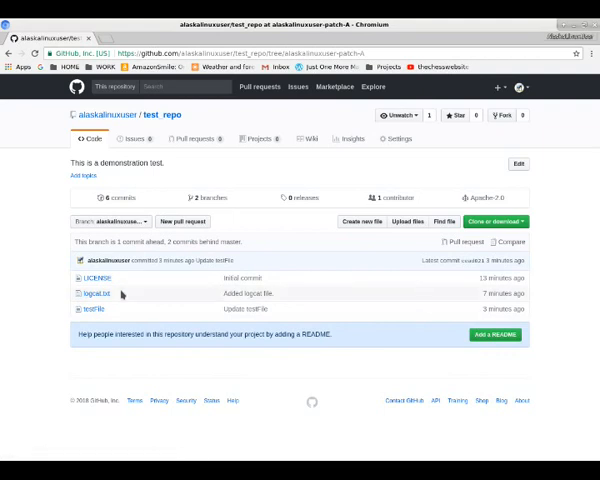
mouse_move(108, 348)
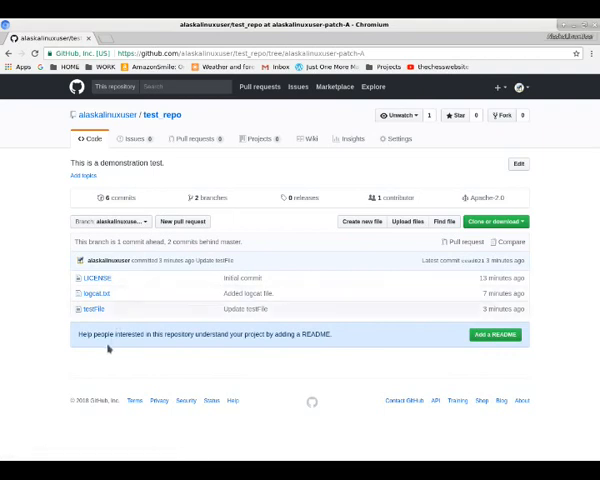
mouse_move(264, 360)
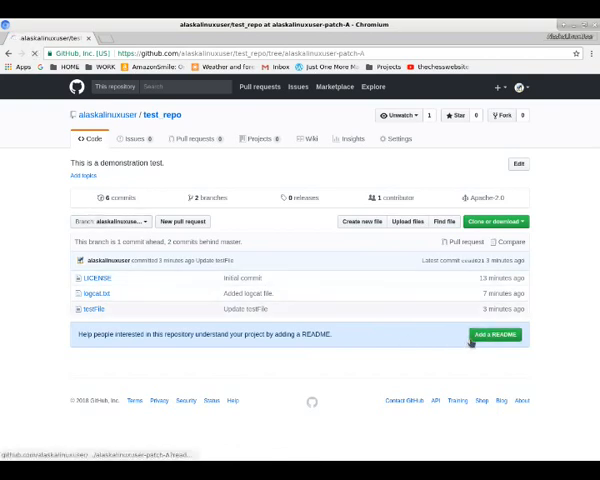
Start a README.md on patch-b and write a short note about what visitors will see in this Git repo.
left_click(496, 336)
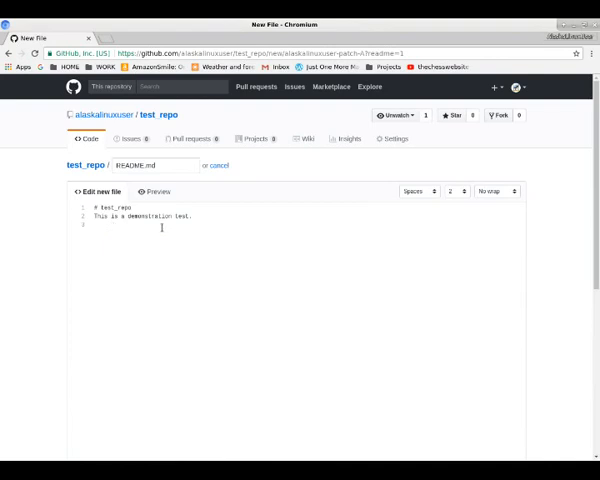
mouse_move(492, 292)
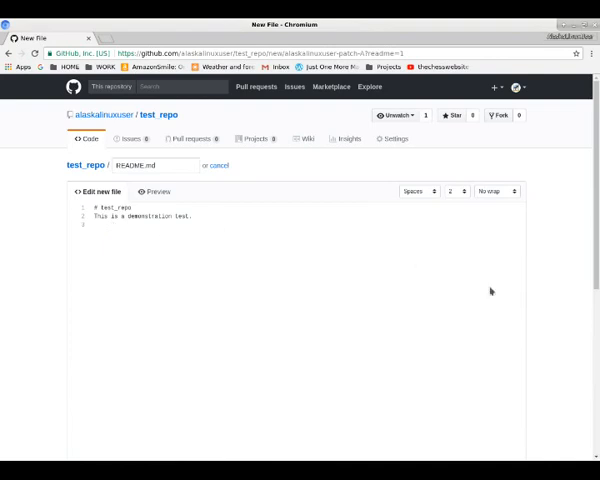
scroll("down", 3)
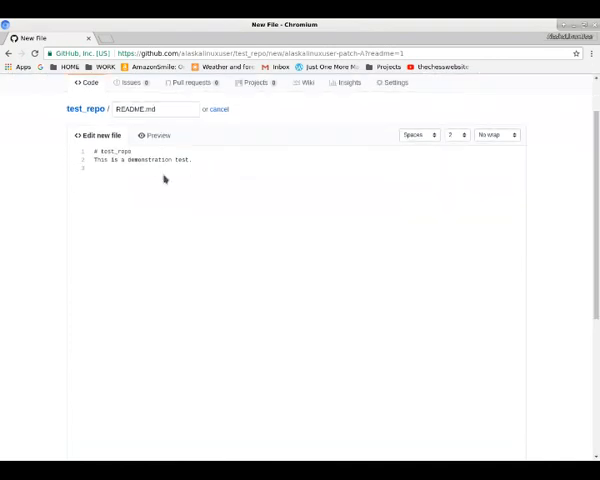
type("Hej")
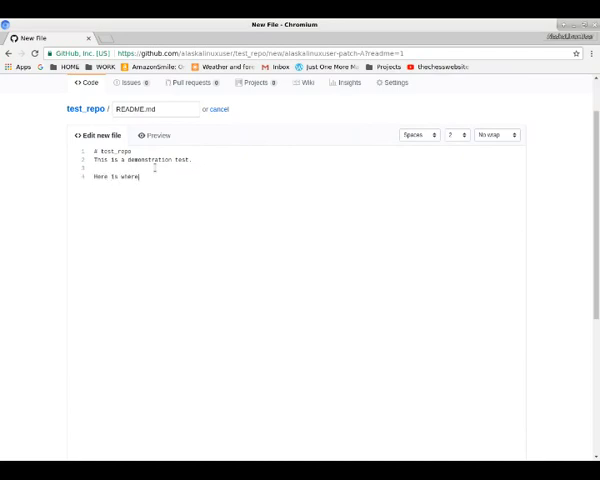
type("I would put m")
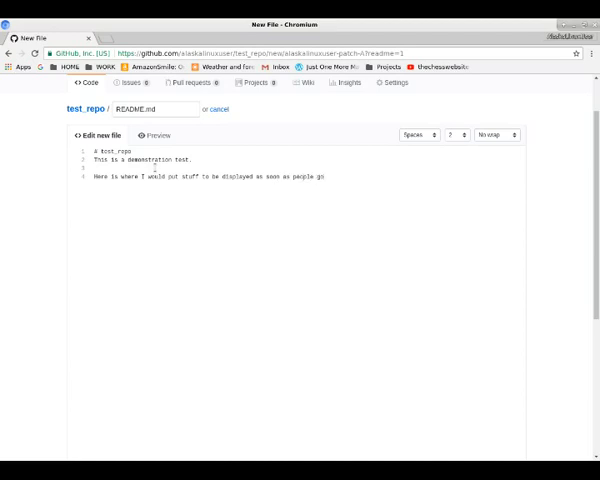
type("to this repo")
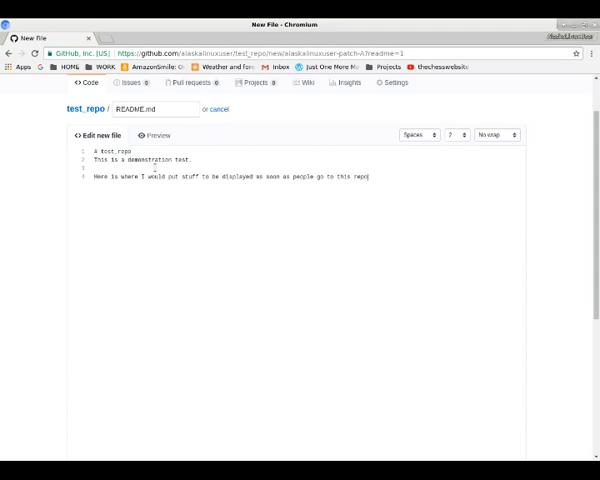
type("in GitHub.")
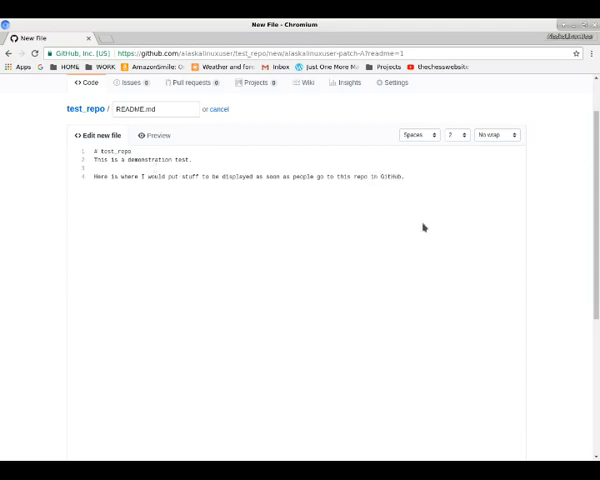
Commit the new README.md to the patch-b branch.
scroll("down", 3)
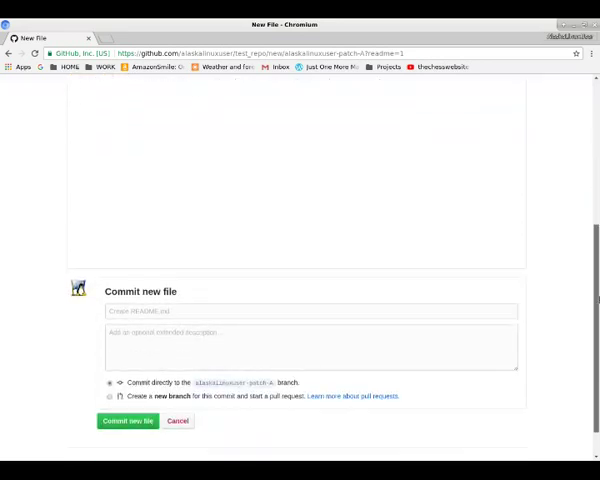
scroll("down", 3)
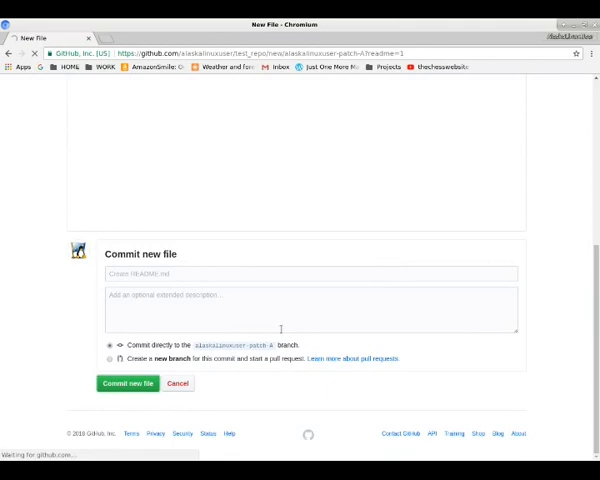
left_click(126, 384)
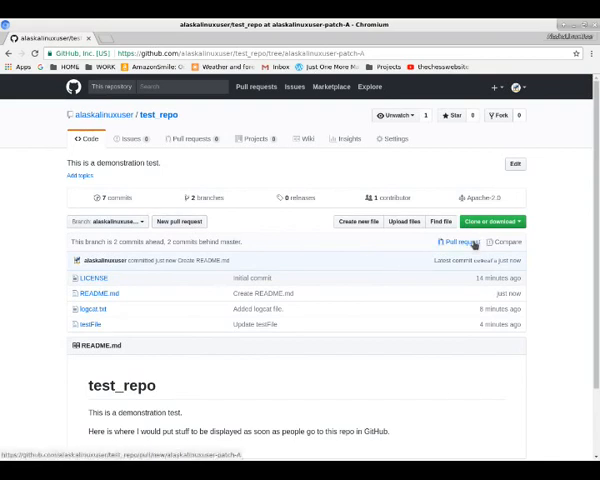
Begin a pull request from patch-b into master with the description 'Just added a readme'.
left_click(460, 242)
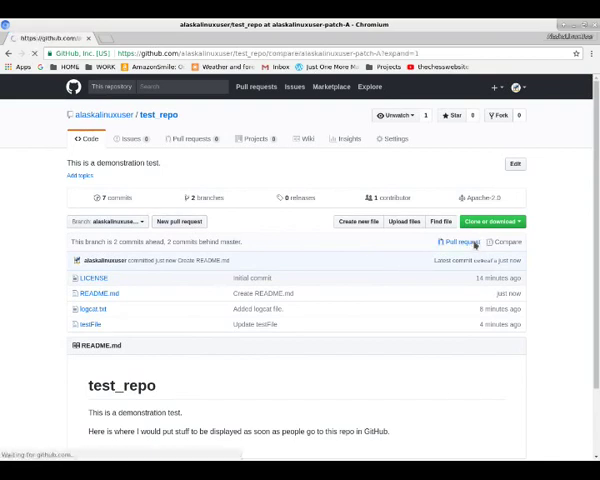
left_click(456, 242)
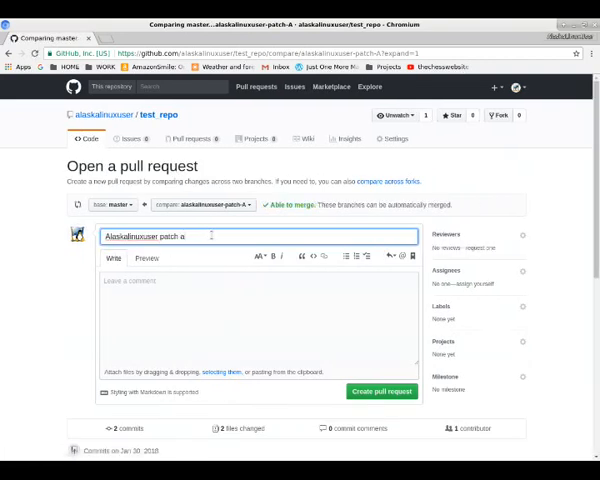
scroll("down", 3)
type("b")
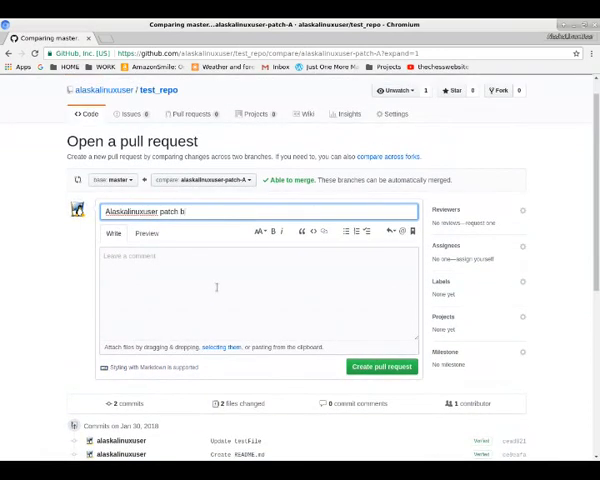
type("Just add a r")
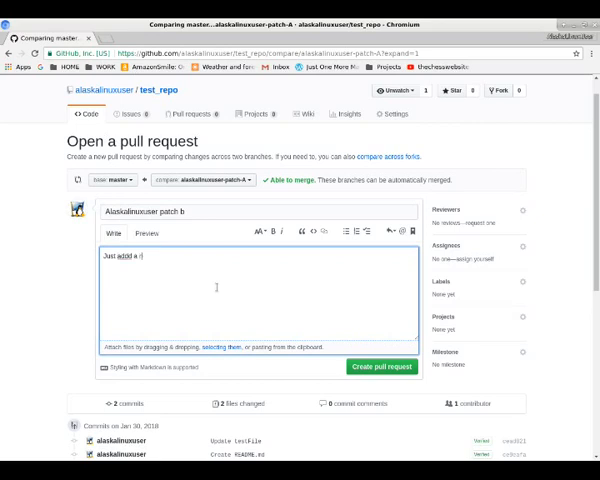
type("added")
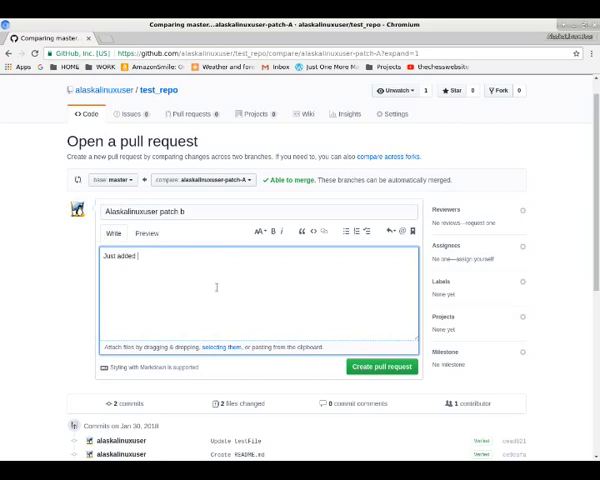
type("a readme")
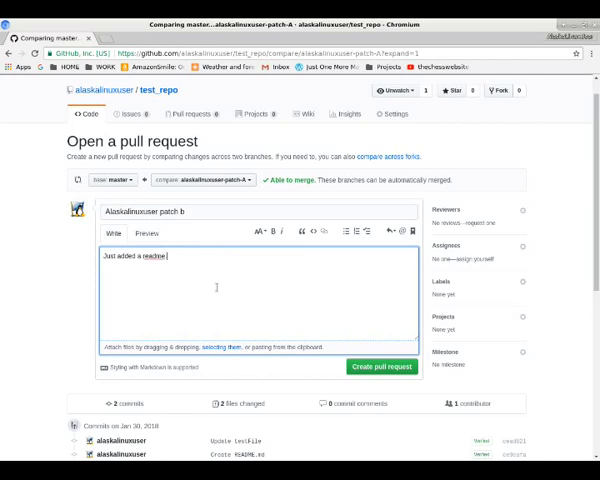
scroll("down", 3)
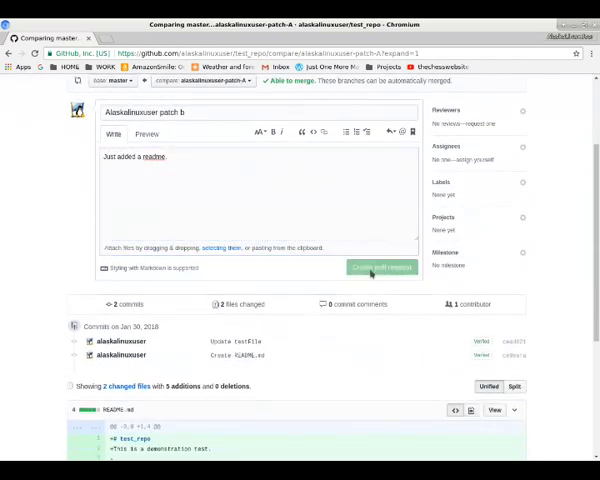
Create pull request #2, then merge it and confirm the merge into master.
left_click(382, 268)
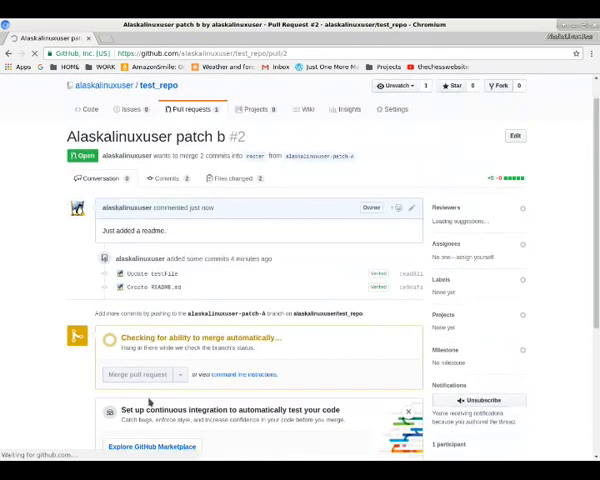
scroll("down", 3)
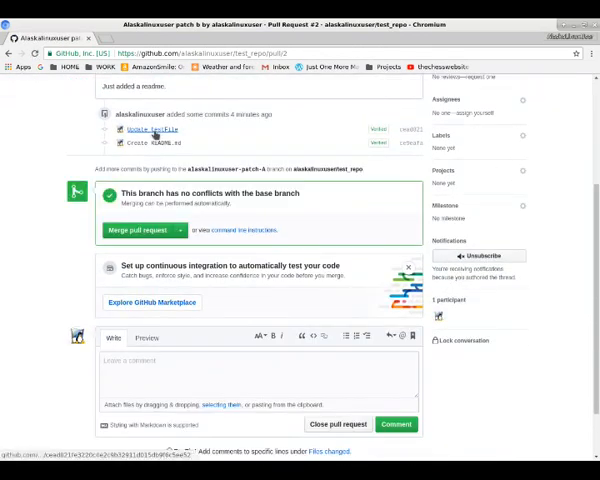
mouse_move(150, 148)
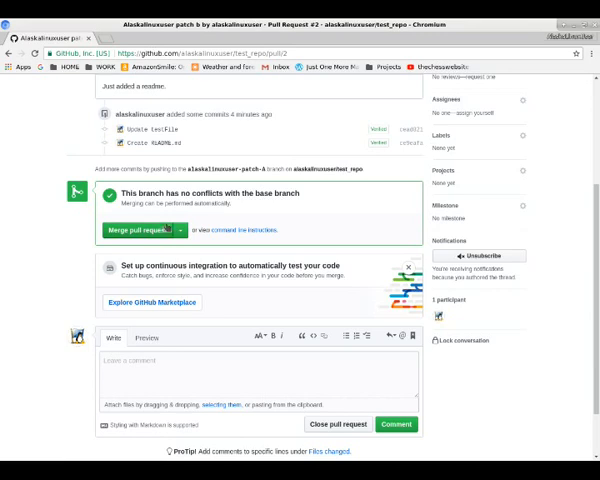
mouse_move(336, 364)
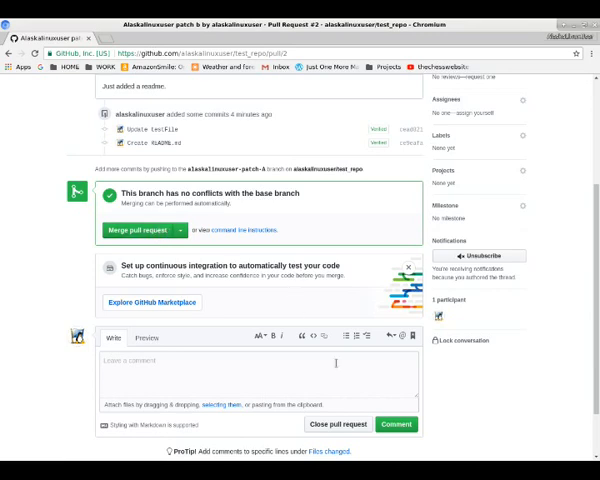
mouse_move(340, 424)
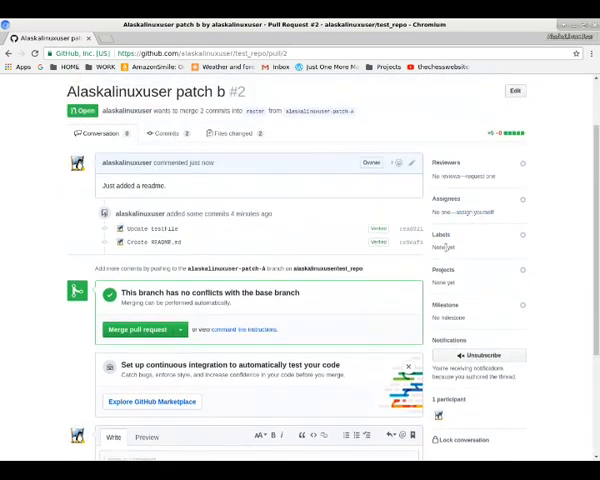
mouse_move(488, 176)
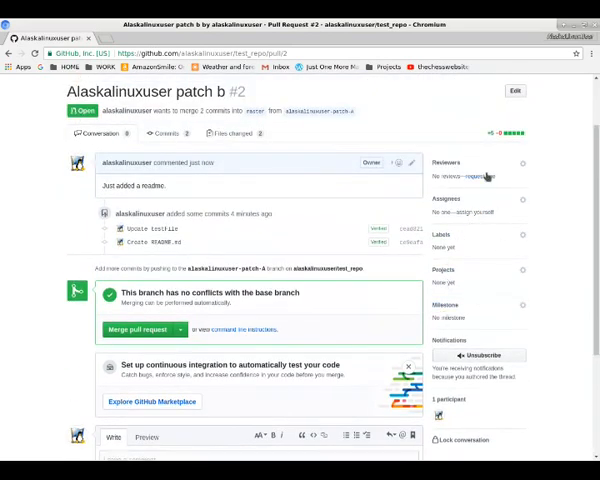
left_click(140, 328)
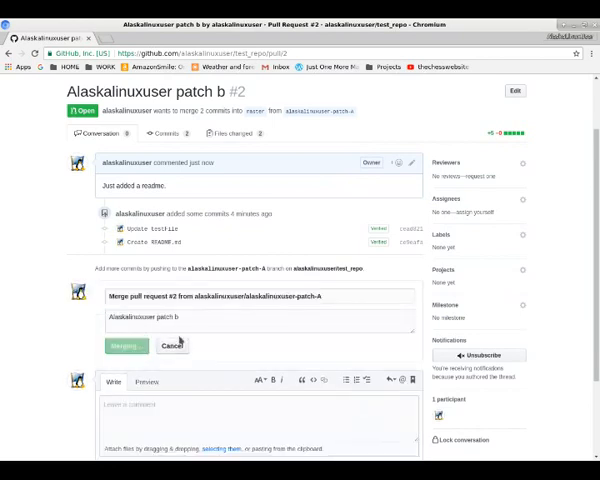
left_click(124, 344)
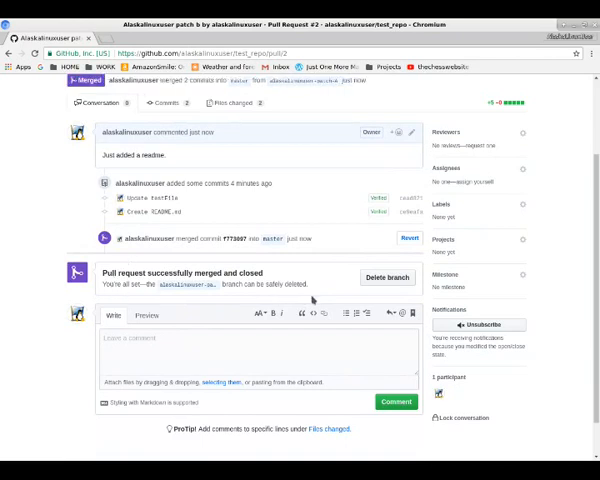
mouse_move(338, 300)
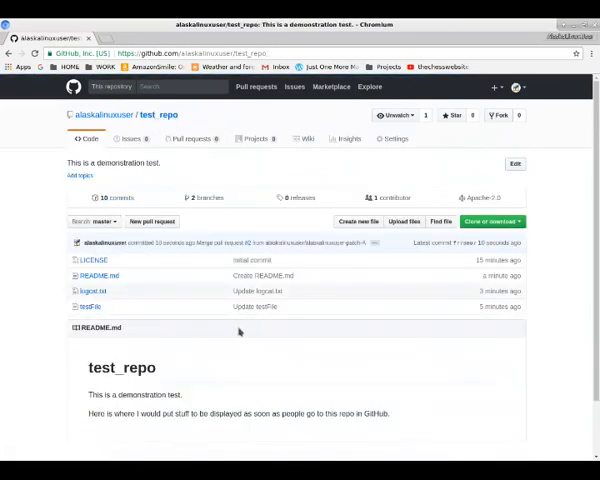
Compare the patch-b and master file lists, ending on master now showing README.md.
scroll("down", 3)
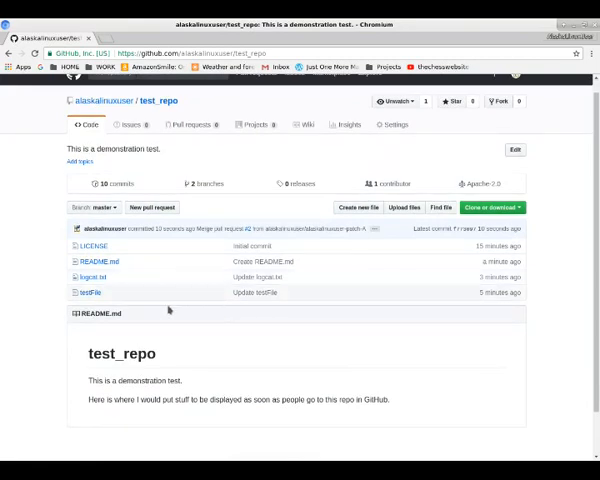
left_click(100, 208)
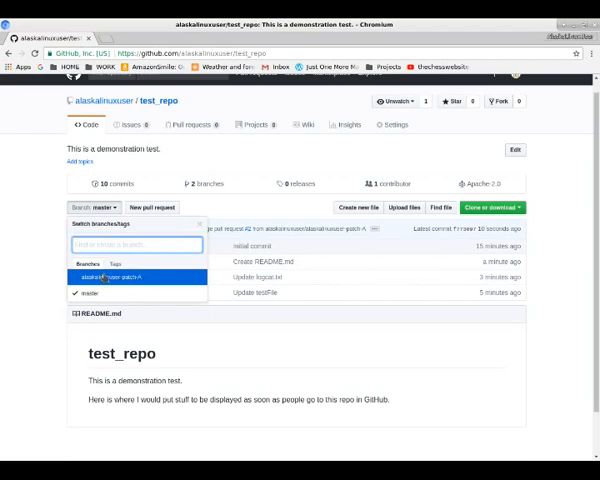
left_click(104, 276)
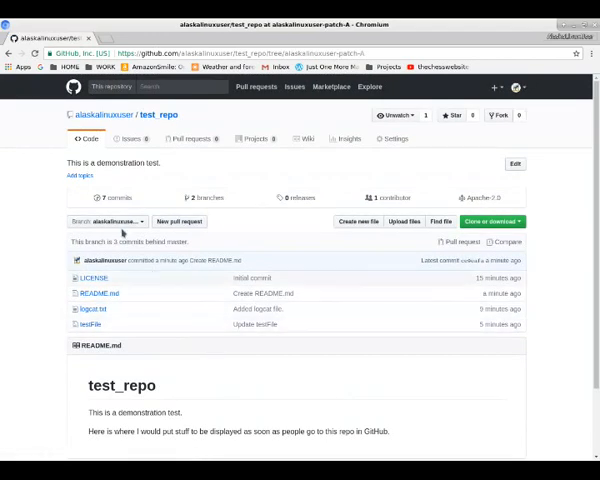
left_click(112, 220)
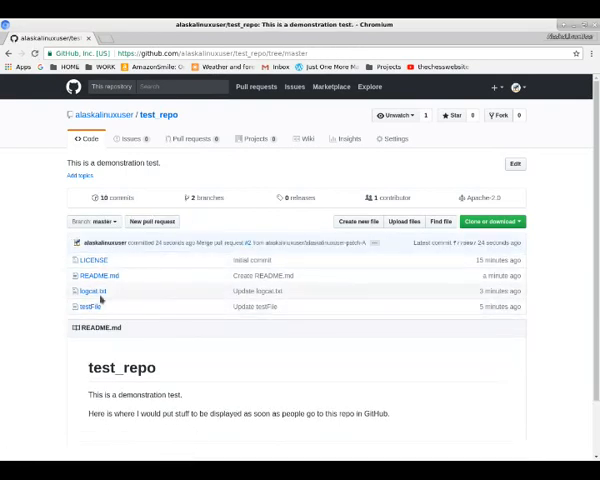
mouse_move(92, 292)
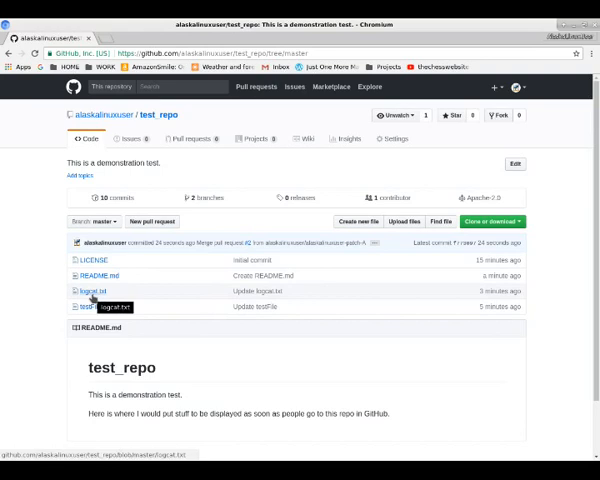
mouse_move(92, 304)
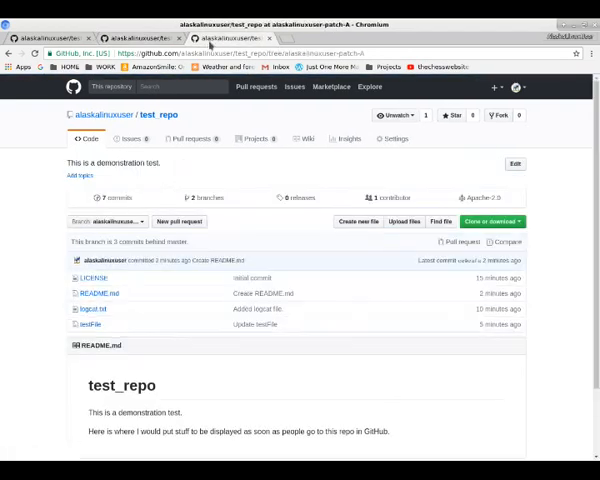
Close the two extra browser tabs, leaving one test_repo page.
left_click(92, 308)
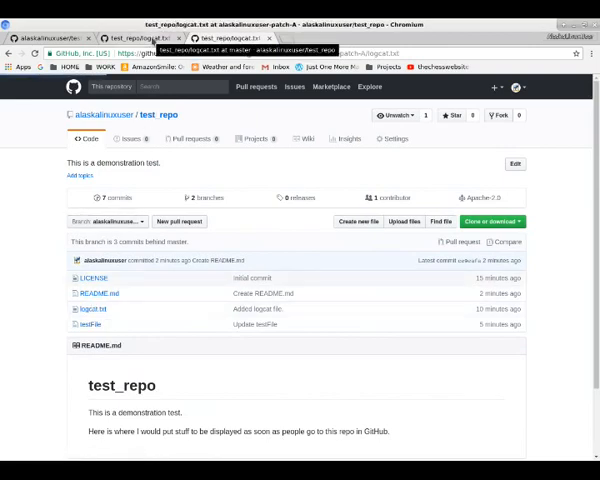
left_click(92, 308)
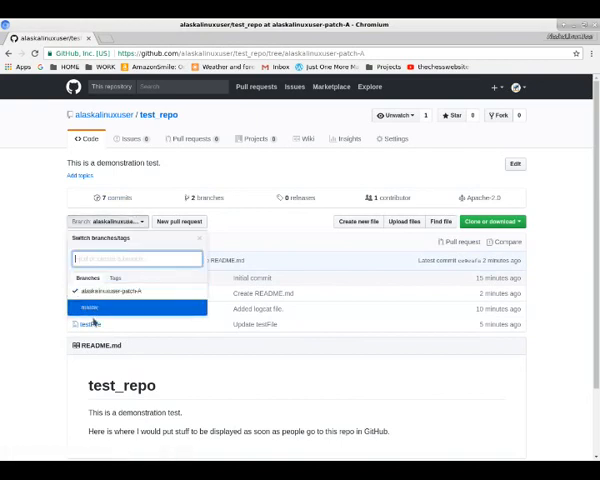
View master's commit history with the pull request #2 merge at the top.
left_click(90, 306)
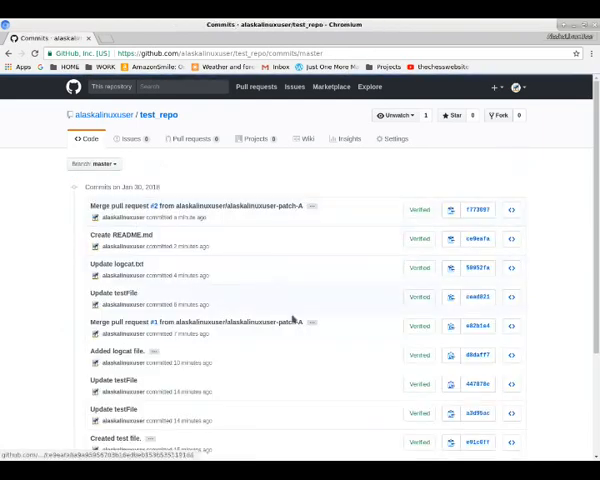
scroll("down", 3)
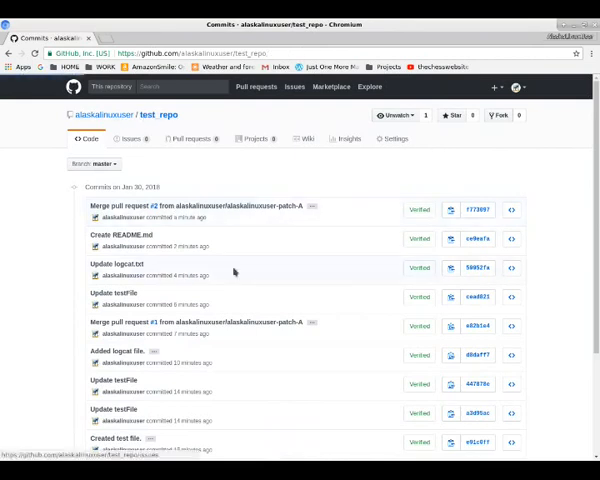
Go to the empty Issues list and start a new issue with focus in the Title field.
left_click(128, 140)
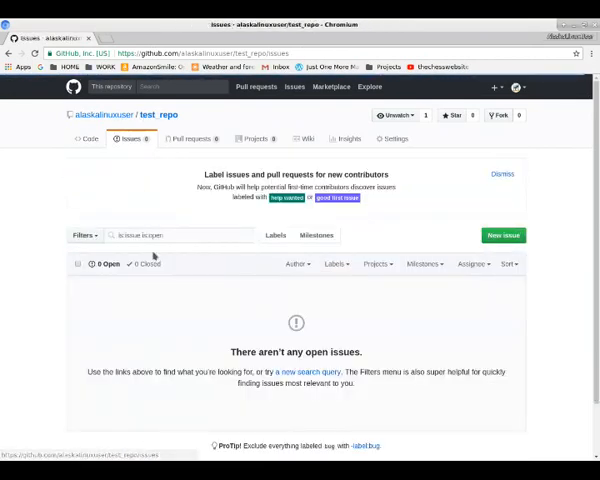
scroll("down", 3)
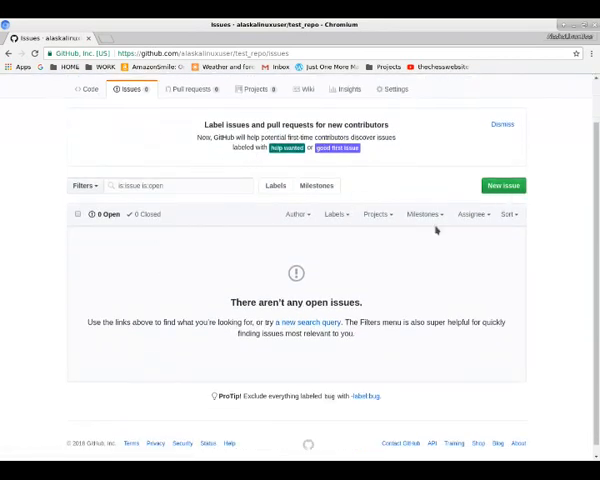
mouse_move(502, 184)
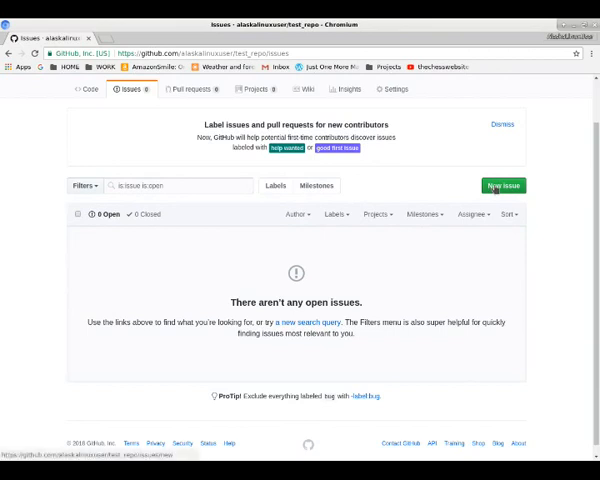
left_click(500, 184)
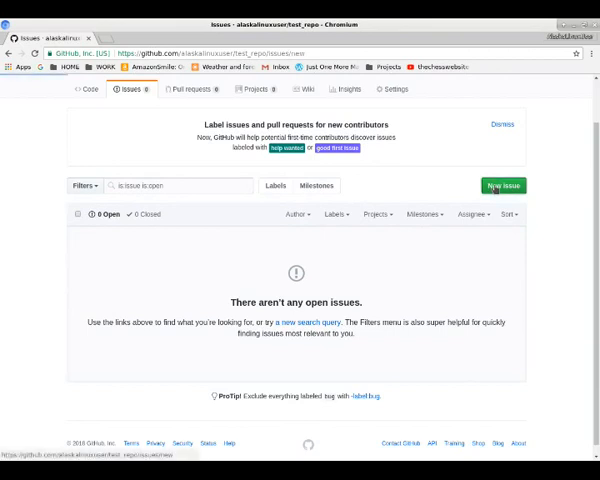
left_click(502, 184)
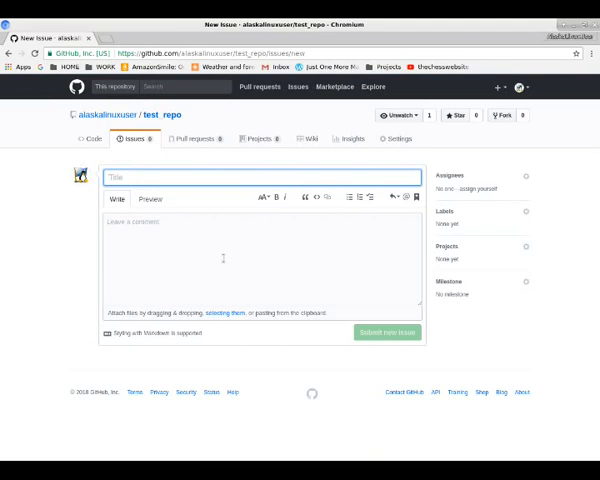
Submit issue #3 'This repo serves no purpose.' describing wasted bandwidth and the need for more files.
type("This repo serv")
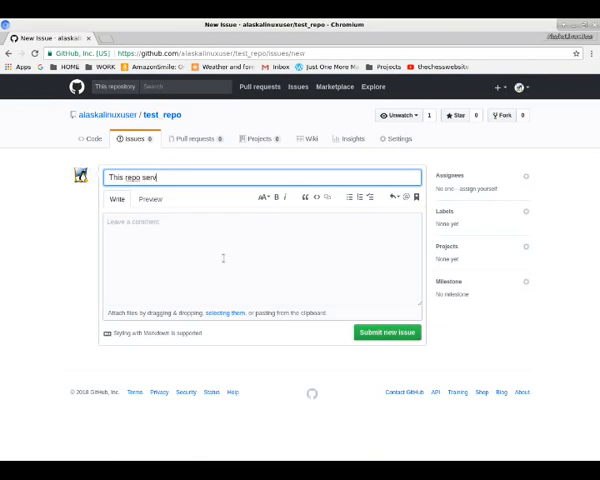
type("es no purpose.")
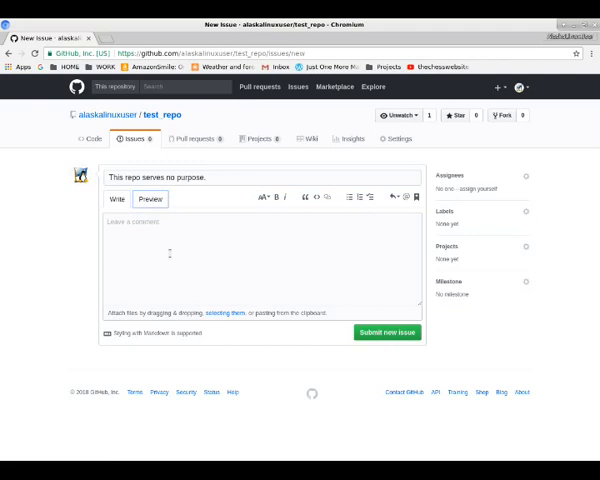
type("This repo is a waste of internet bandwid")
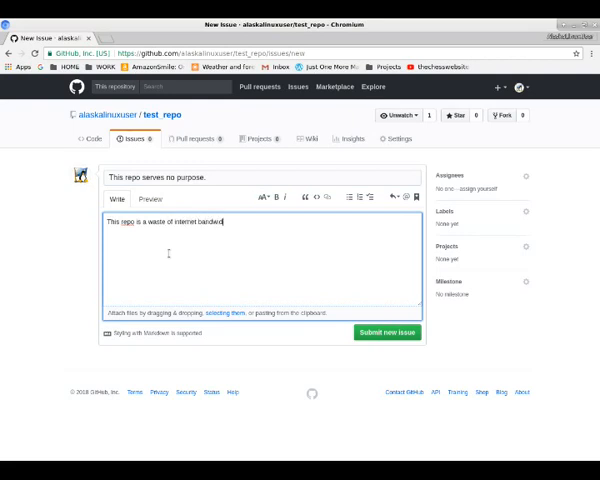
type("th.")
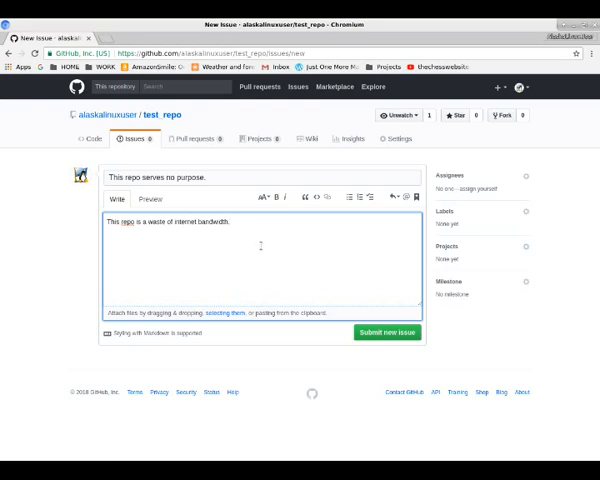
mouse_move(388, 332)
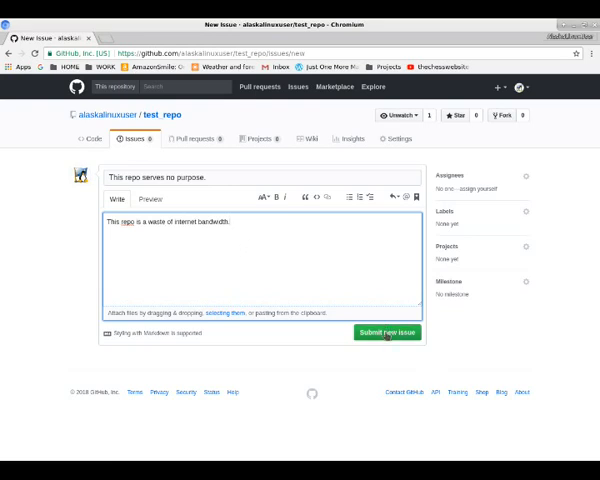
type("It would be better if it had")
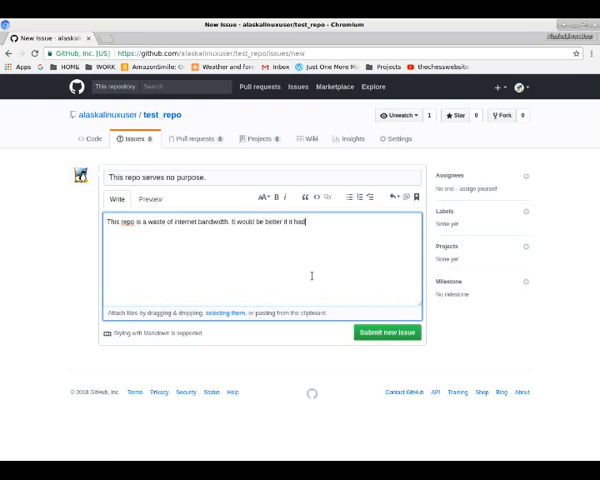
type("more files.")
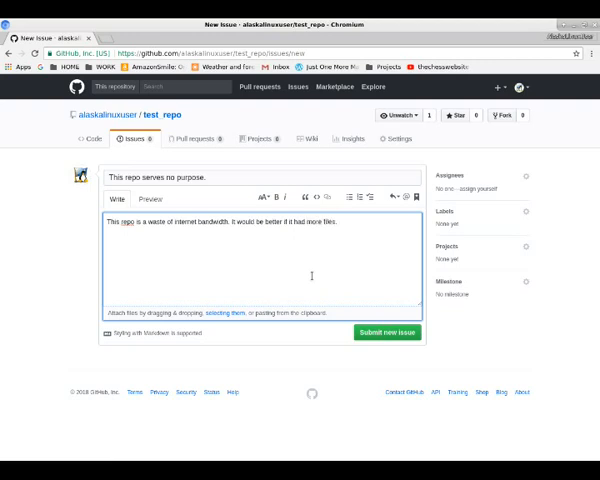
left_click(388, 332)
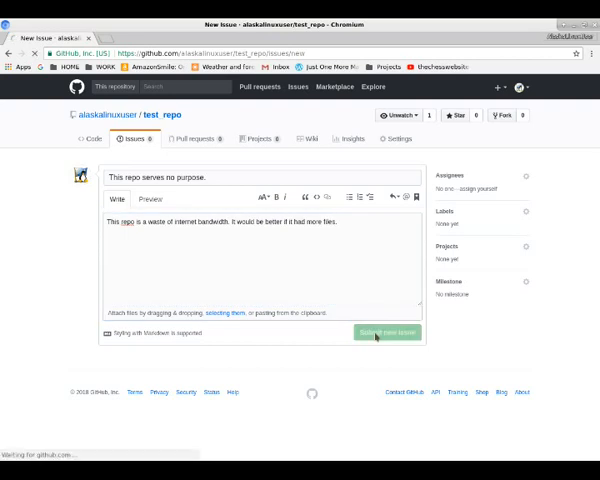
left_click(388, 332)
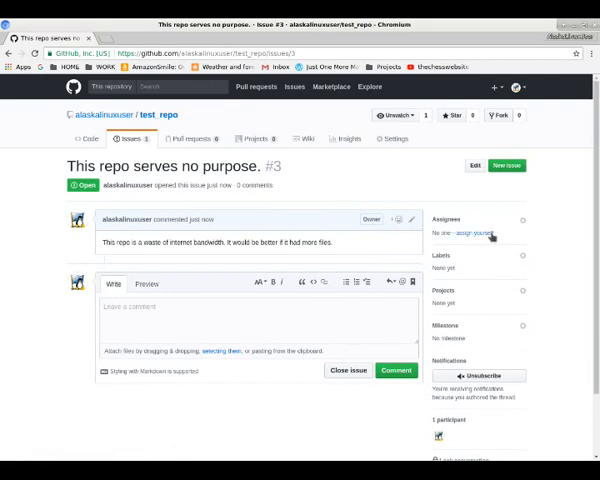
Assign issue #3 to myself and give it the 'good first issue' label.
left_click(482, 234)
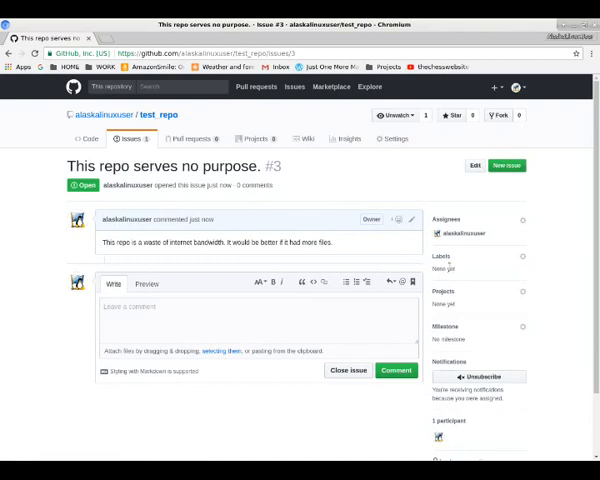
left_click(520, 256)
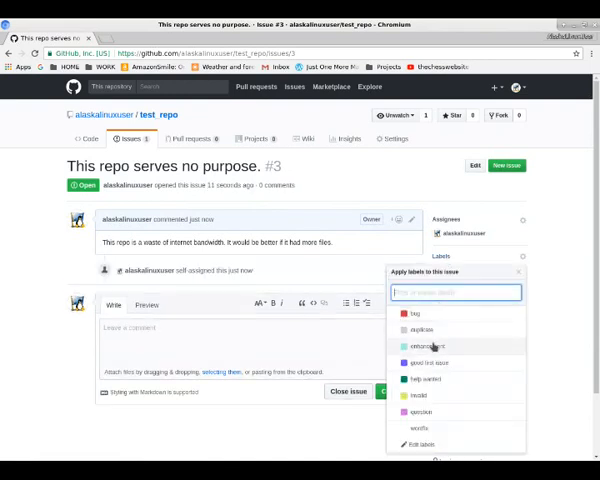
left_click(428, 364)
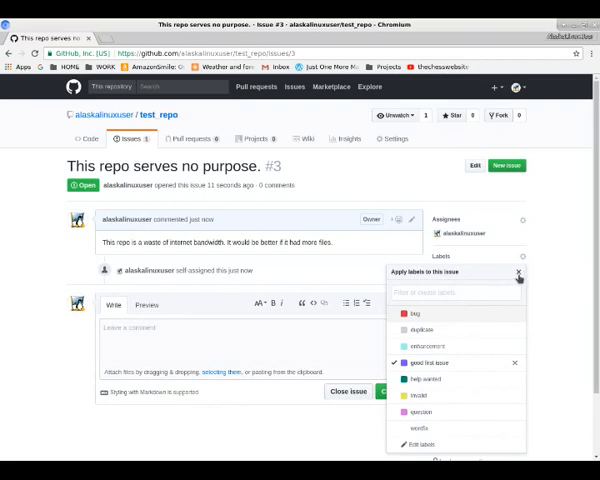
left_click(518, 272)
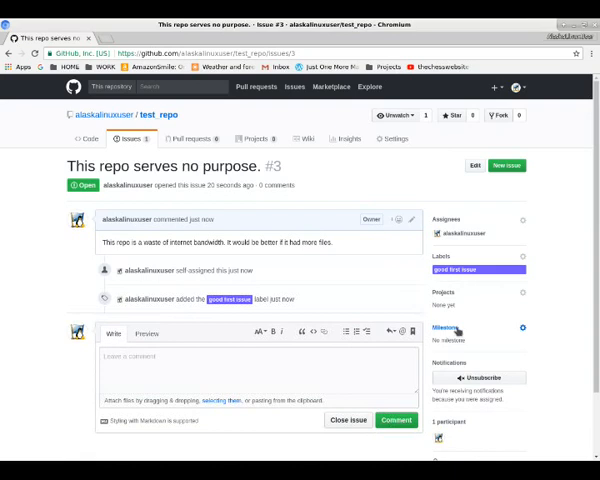
left_click(520, 328)
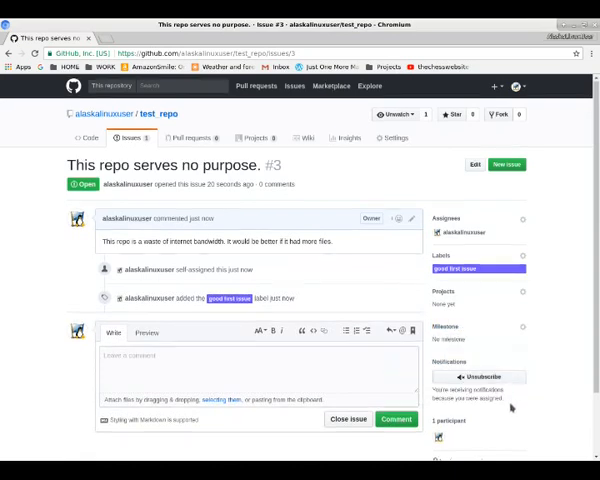
Post the comment 'Okay, I'll work on it.' on issue #3.
scroll("down", 3)
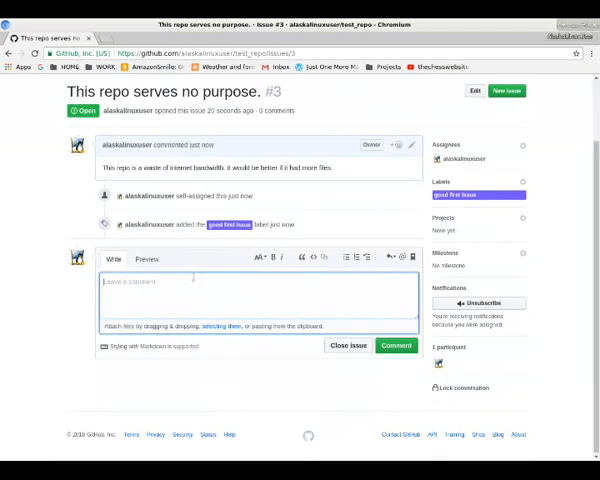
type("Okay, i")
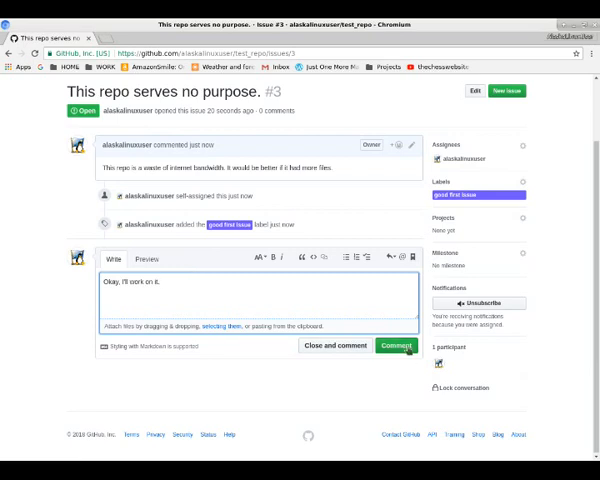
left_click(396, 344)
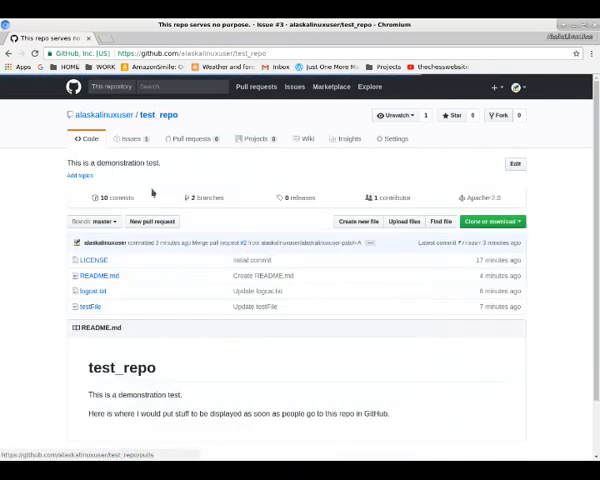
left_click(128, 140)
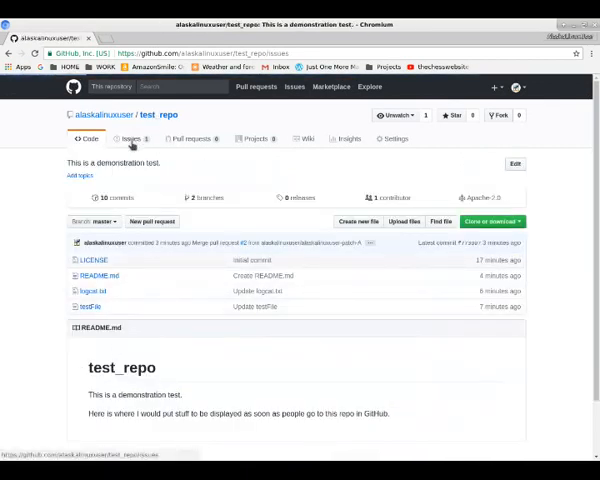
left_click(128, 140)
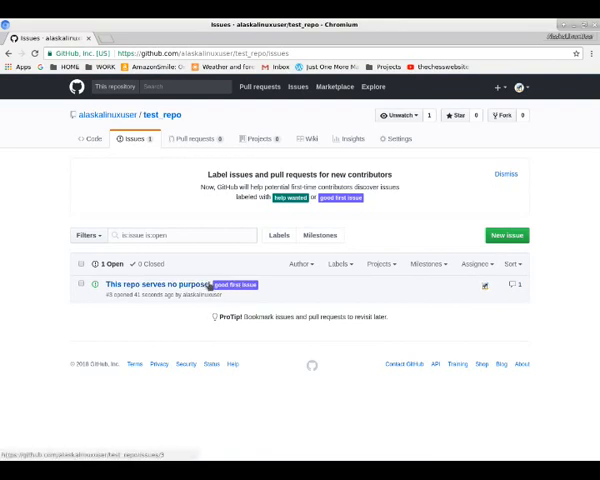
mouse_move(196, 288)
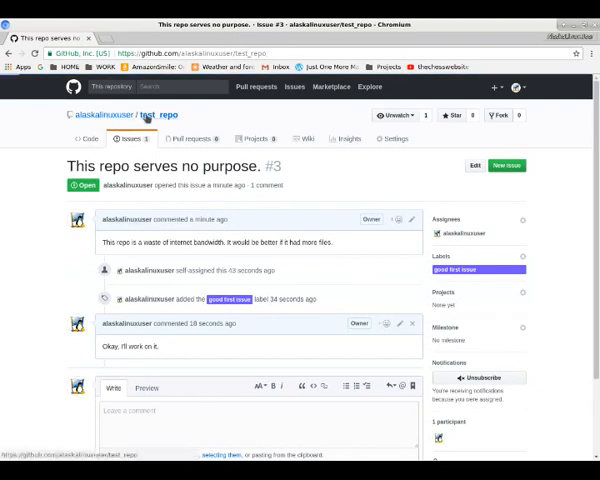
left_click(74, 138)
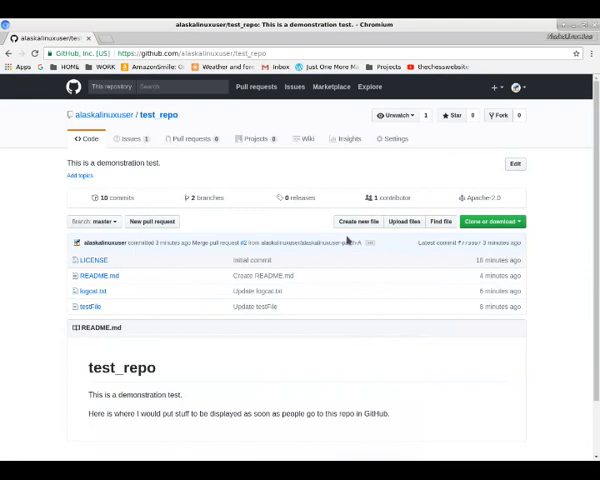
Name the new file AnotherFile and add a line of content to it.
scroll("down", 3)
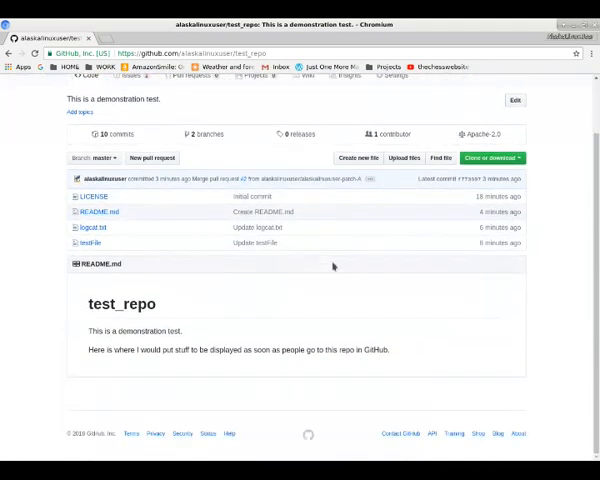
mouse_move(358, 156)
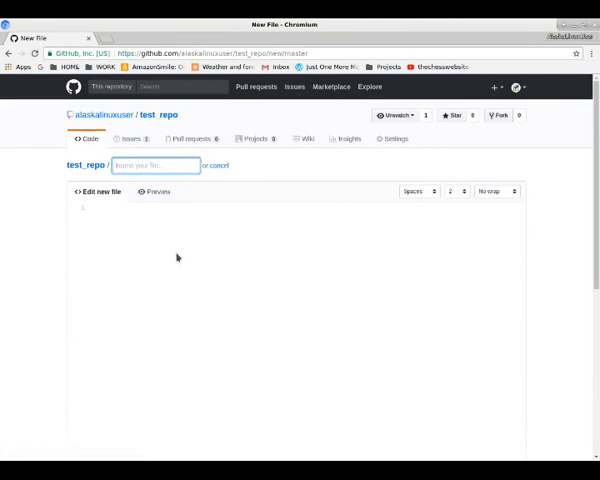
type("Another fil")
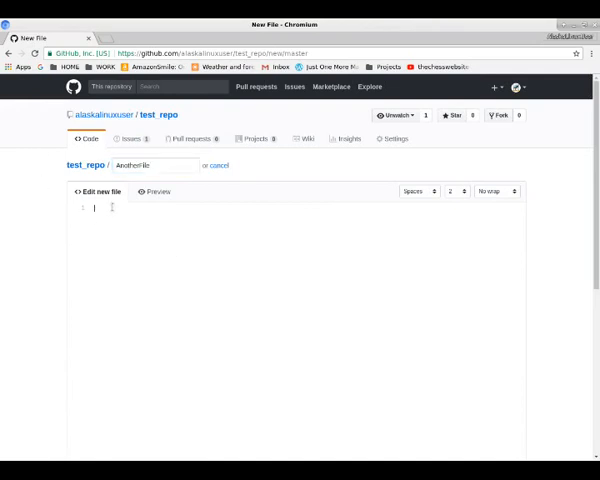
type("Another file to fix the issue.")
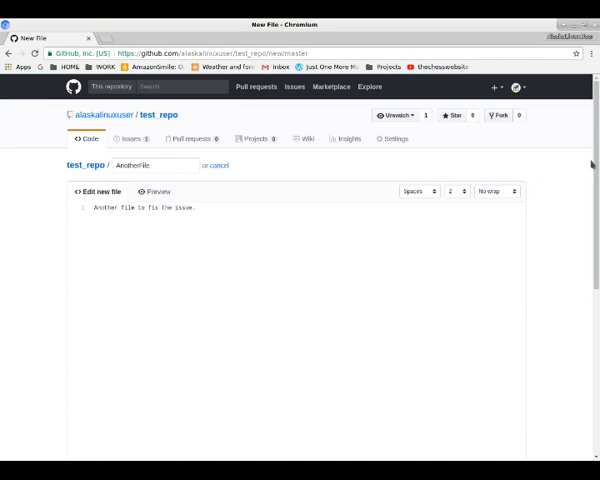
scroll("down", 3)
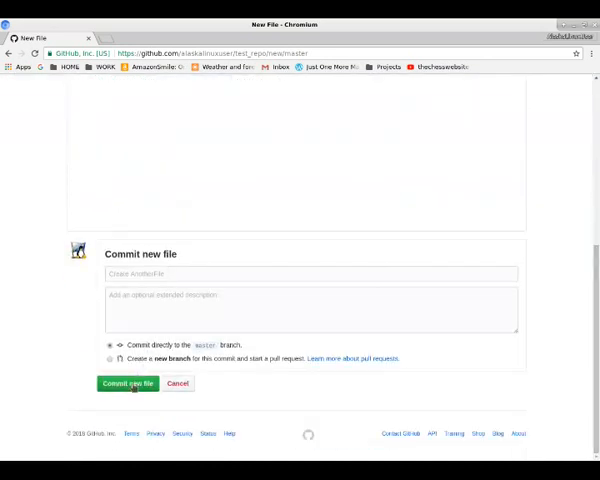
Commit the new file with the message 'To fix issue #3.' and copy the commit's hash.
left_click(312, 308)
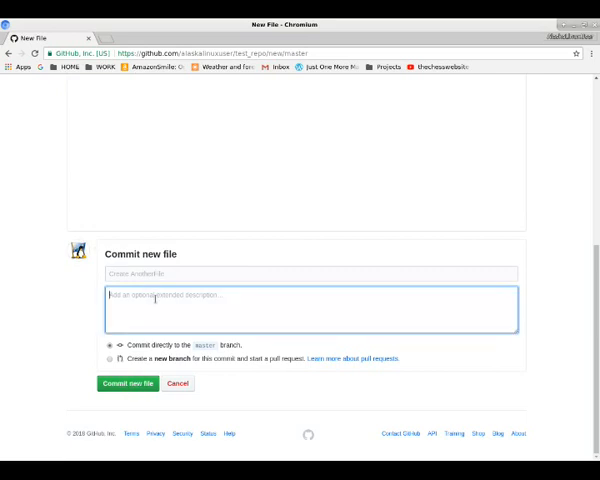
type("To fix issue #1.")
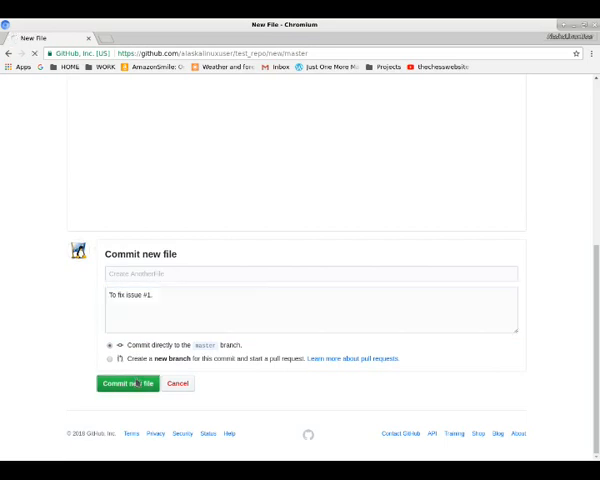
left_click(126, 384)
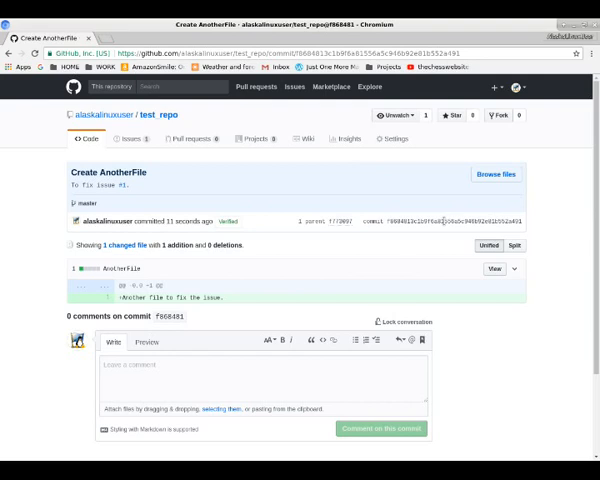
right_click(470, 222)
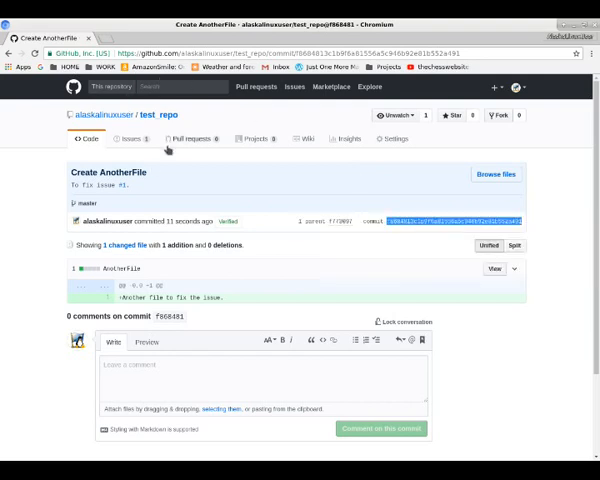
Close issue #3 with a 'Fixed with commit' comment referencing the AnotherFile commit hash.
left_click(128, 140)
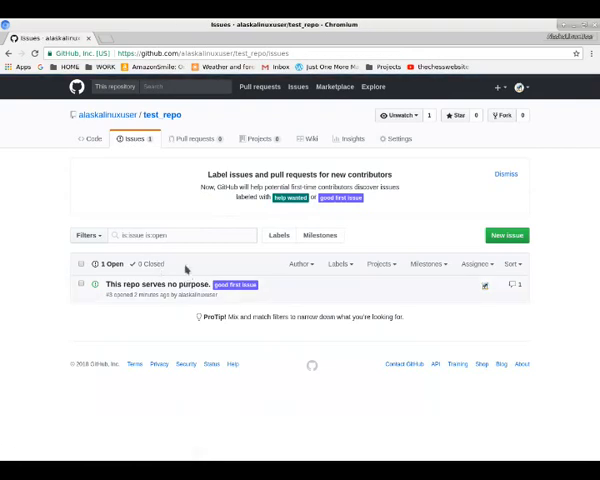
left_click(164, 284)
type("F")
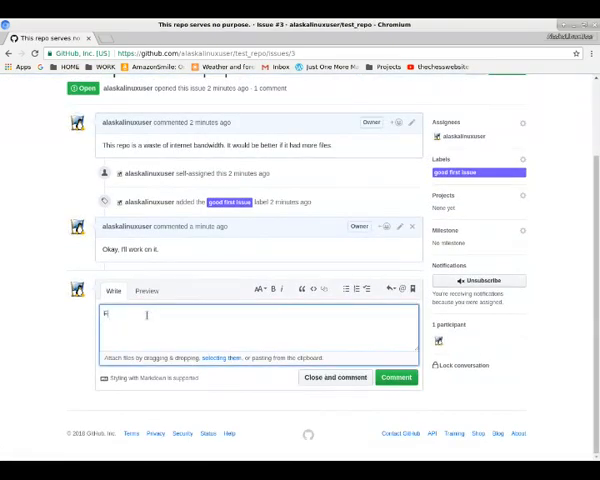
type("ixed with")
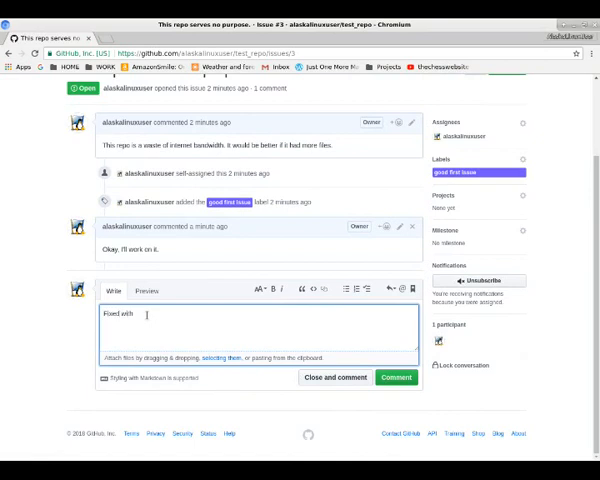
type("commit: f8584813c1b906a81558a5c946b82e81b552a481")
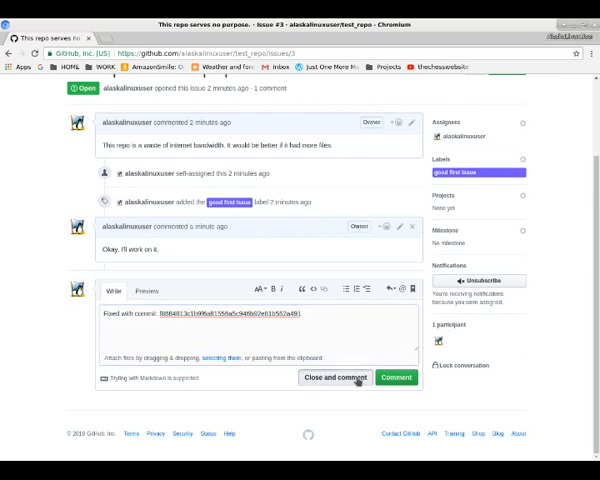
left_click(336, 378)
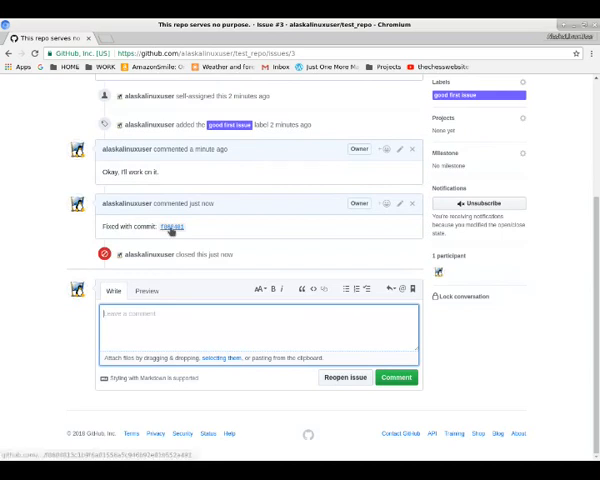
left_click(170, 226)
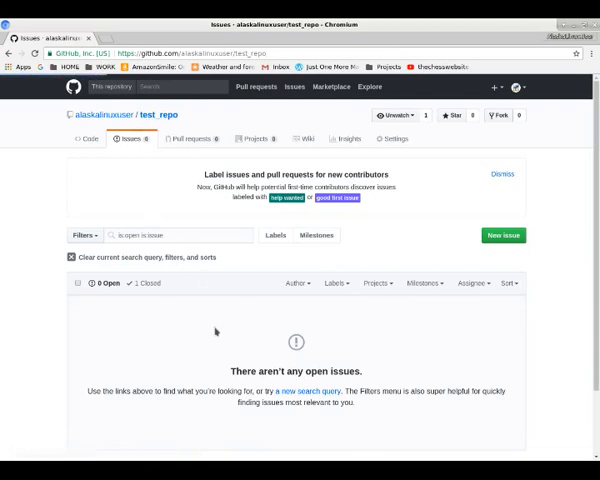
Return to test_repo's Code page, which now lists AnotherFile.
left_click(78, 140)
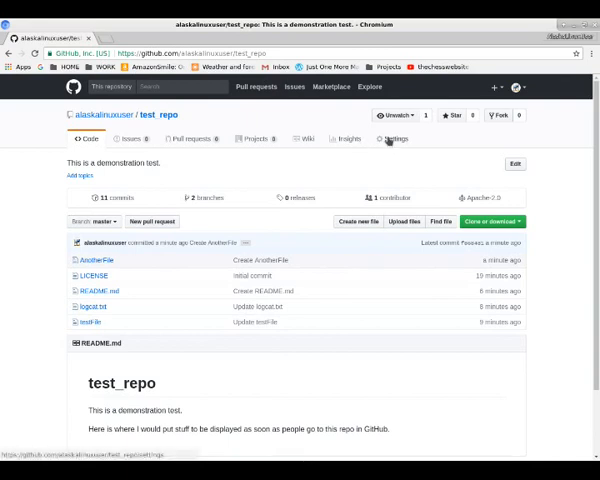
Show the Danger Zone section of test_repo's Settings page.
left_click(396, 140)
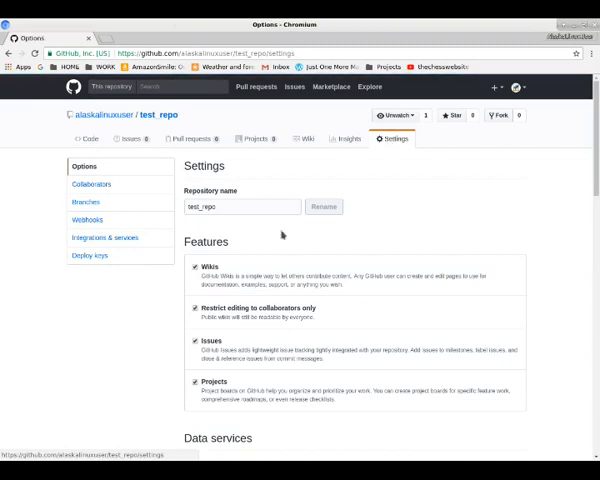
scroll("down", 3)
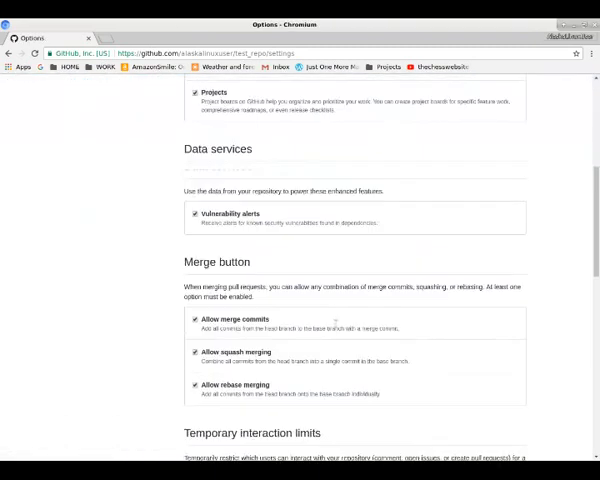
scroll("down", 3)
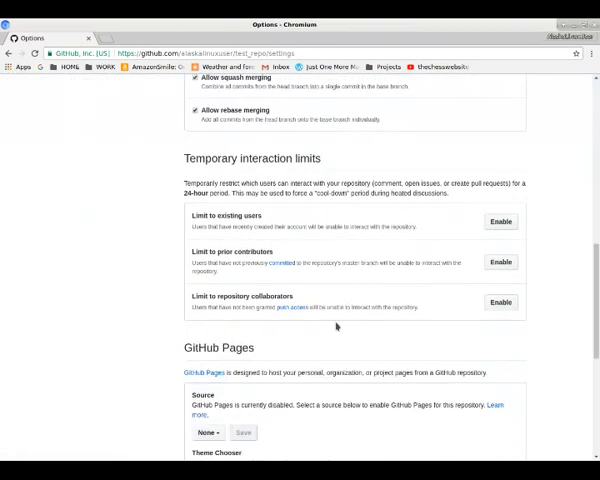
scroll("down", 3)
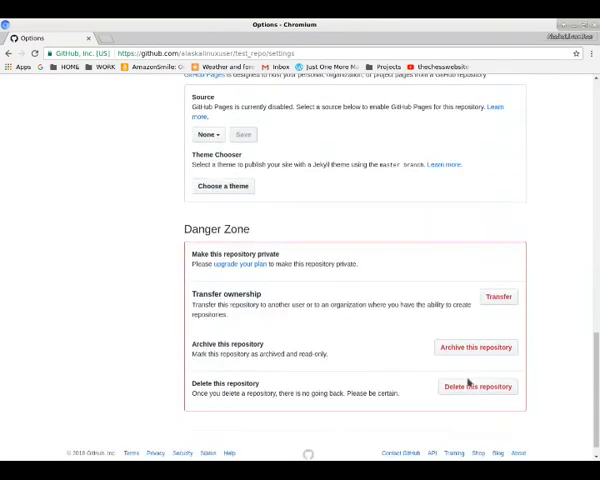